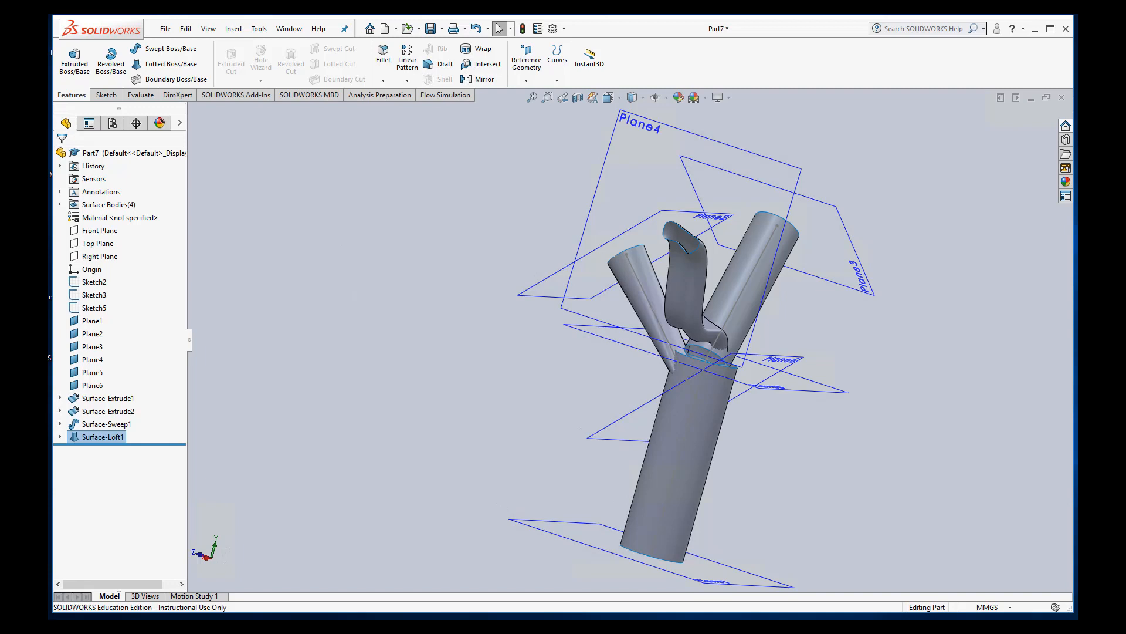
mouse_move(824, 508)
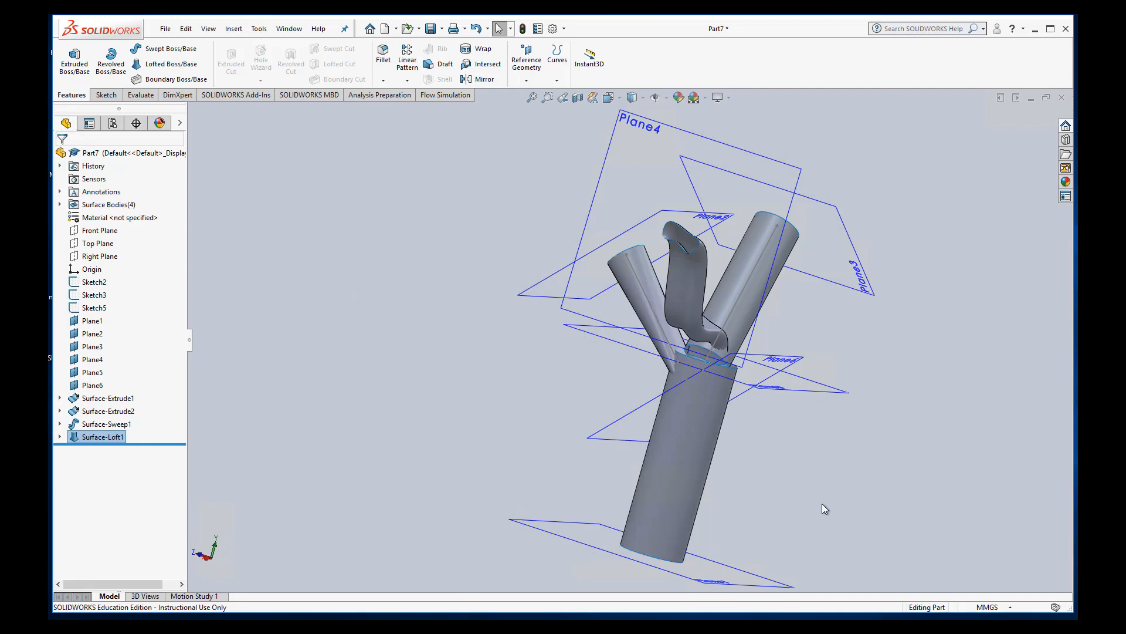
mouse_move(848, 511)
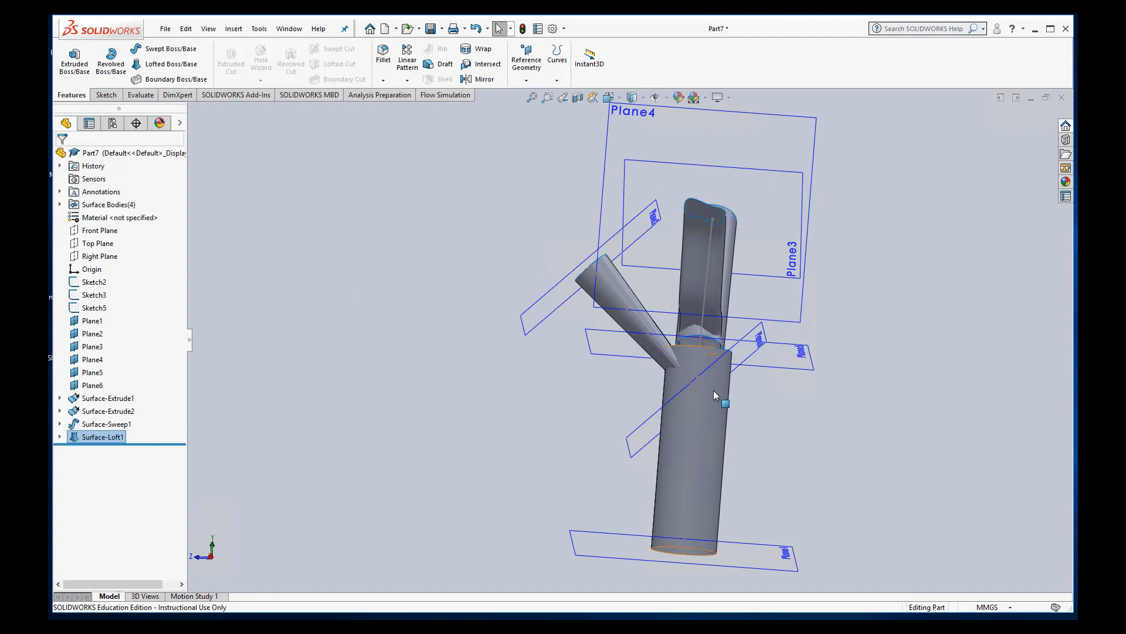
mouse_move(717, 416)
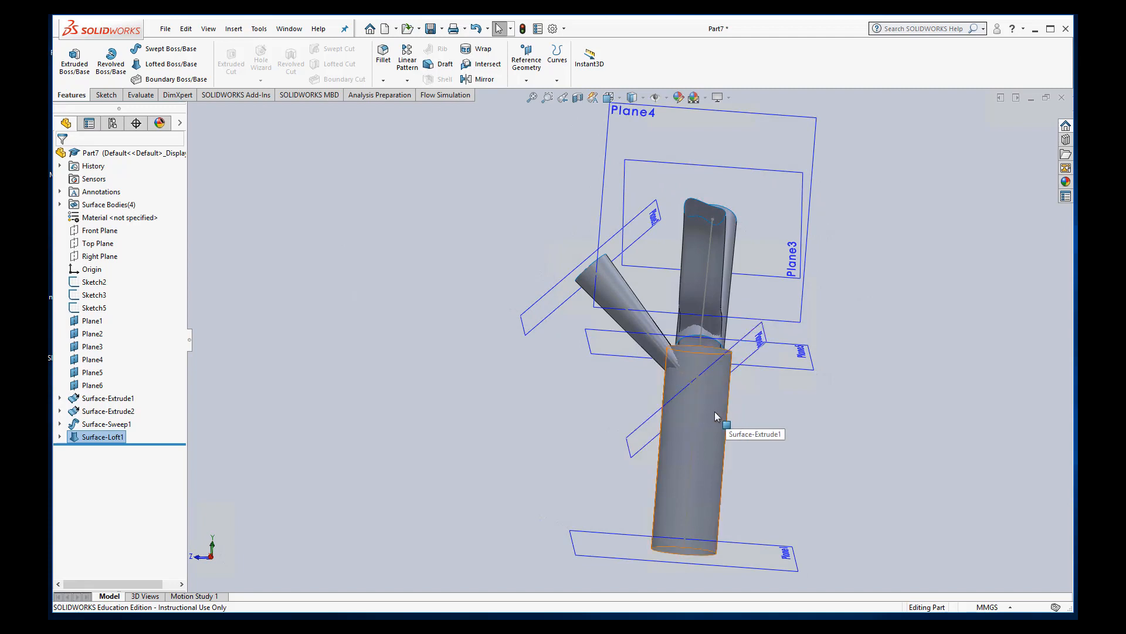
mouse_move(724, 368)
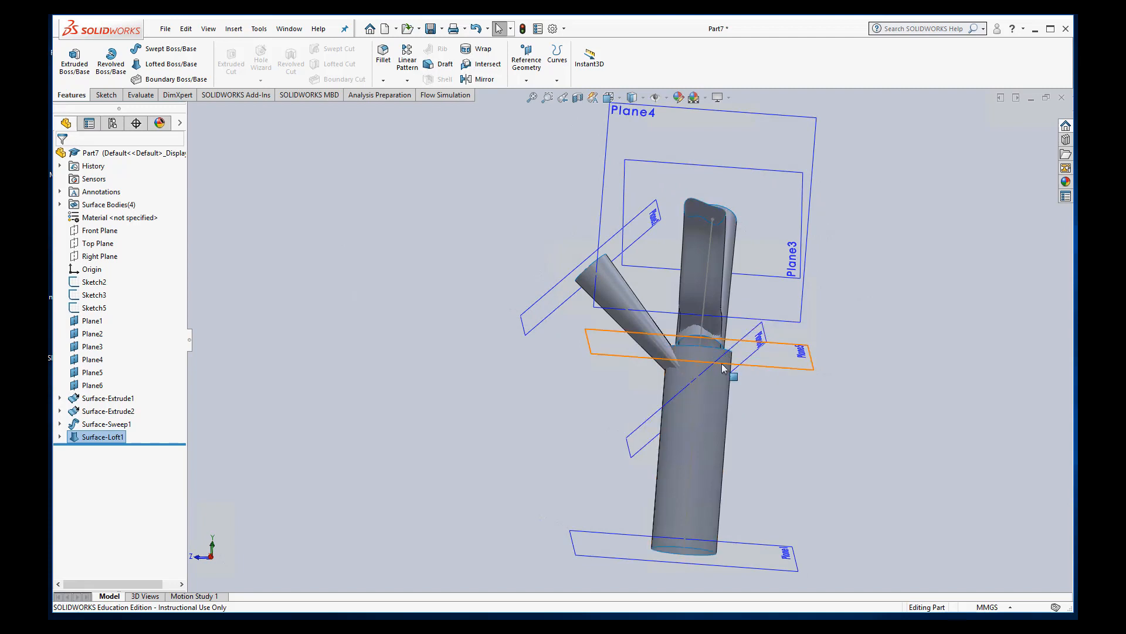
Step: Change Surface-Extrude1's end condition from Up To Vertex to Blind at 35 mm
left_click(108, 398)
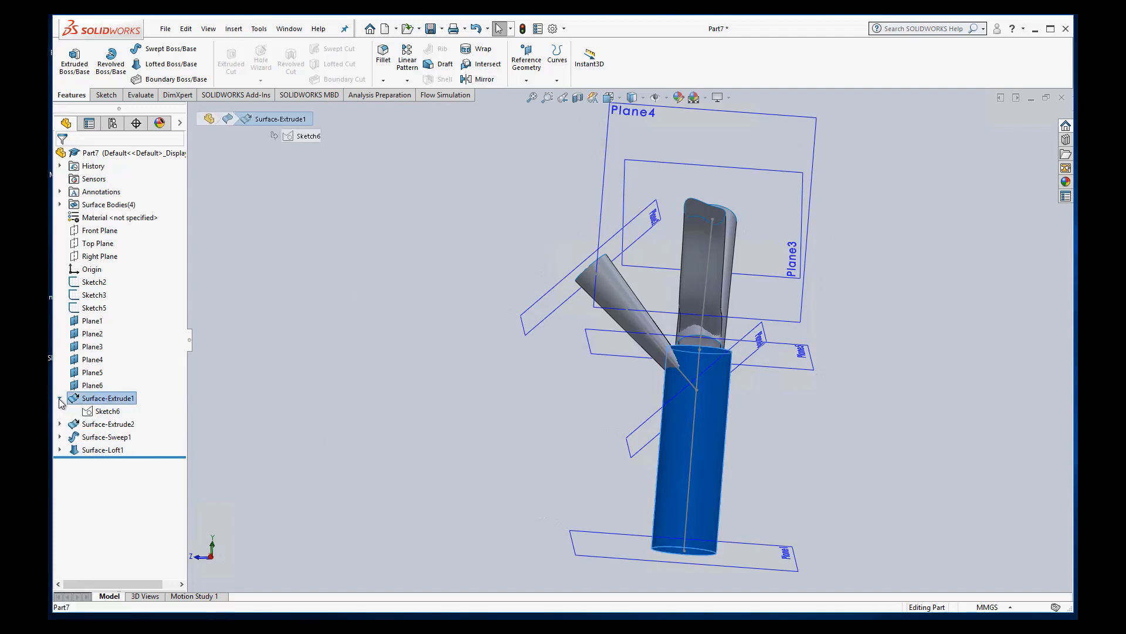
right_click(109, 398)
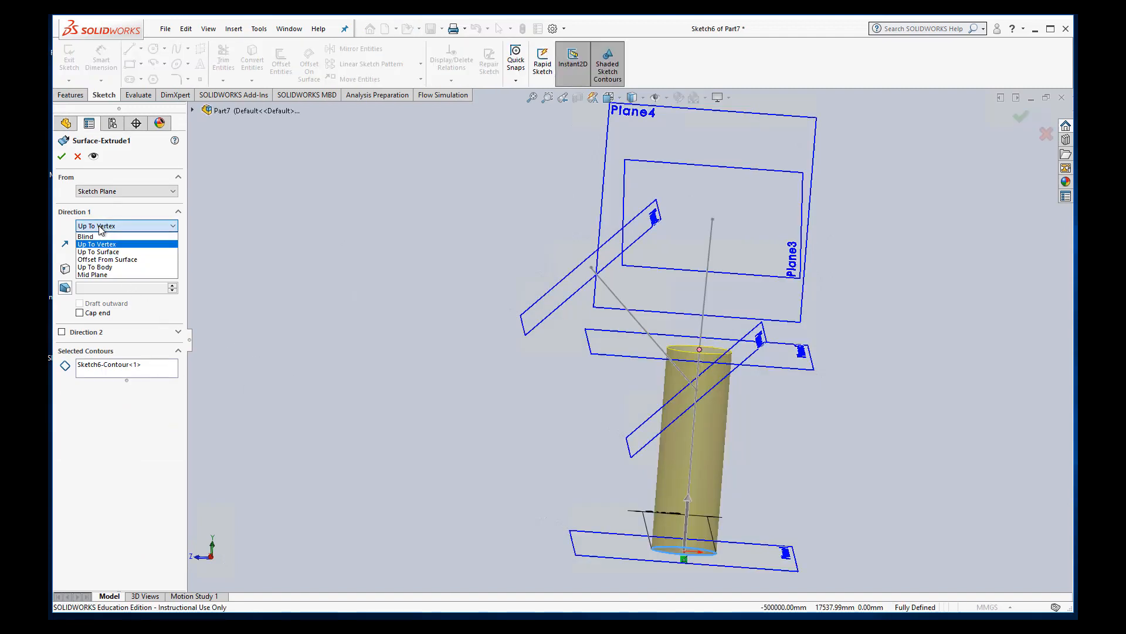
left_click(84, 236)
type("35")
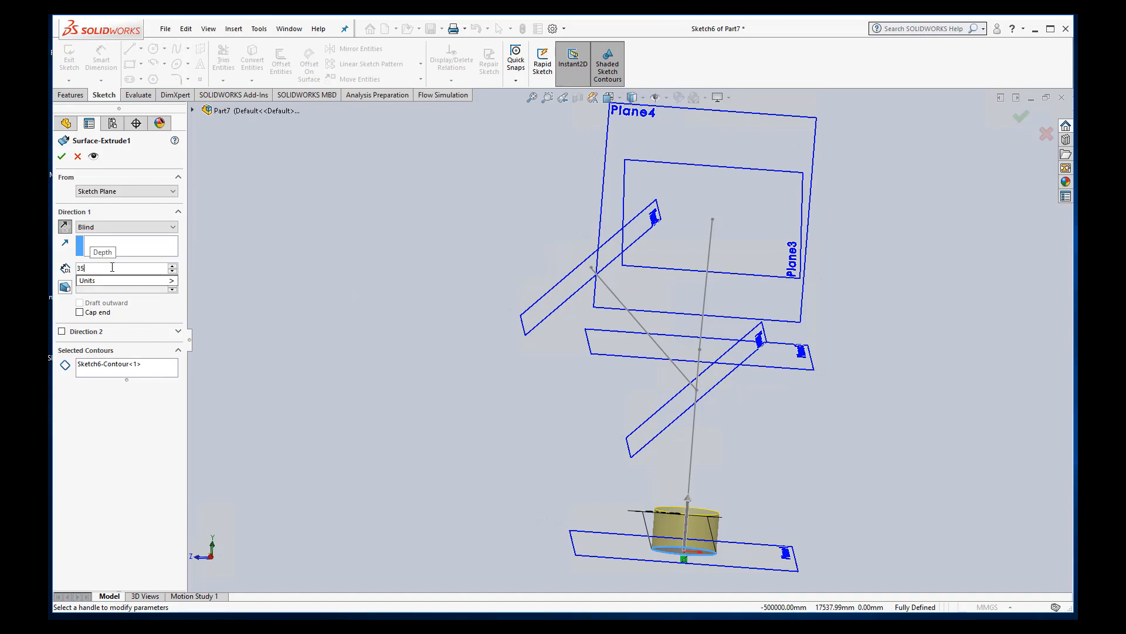
key("Return")
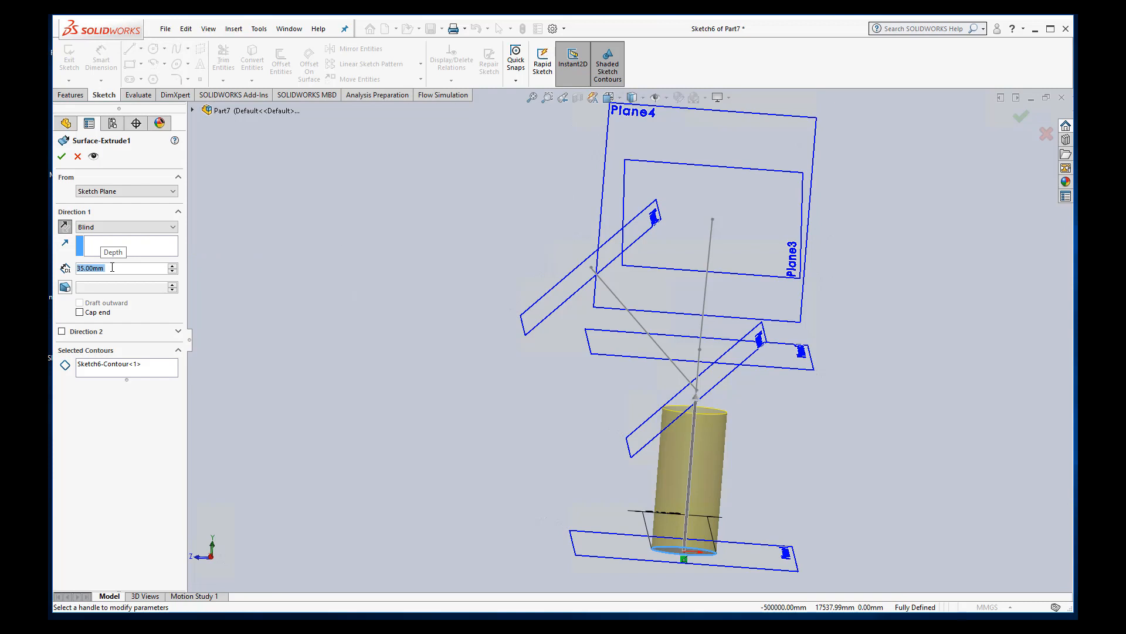
left_click(63, 156)
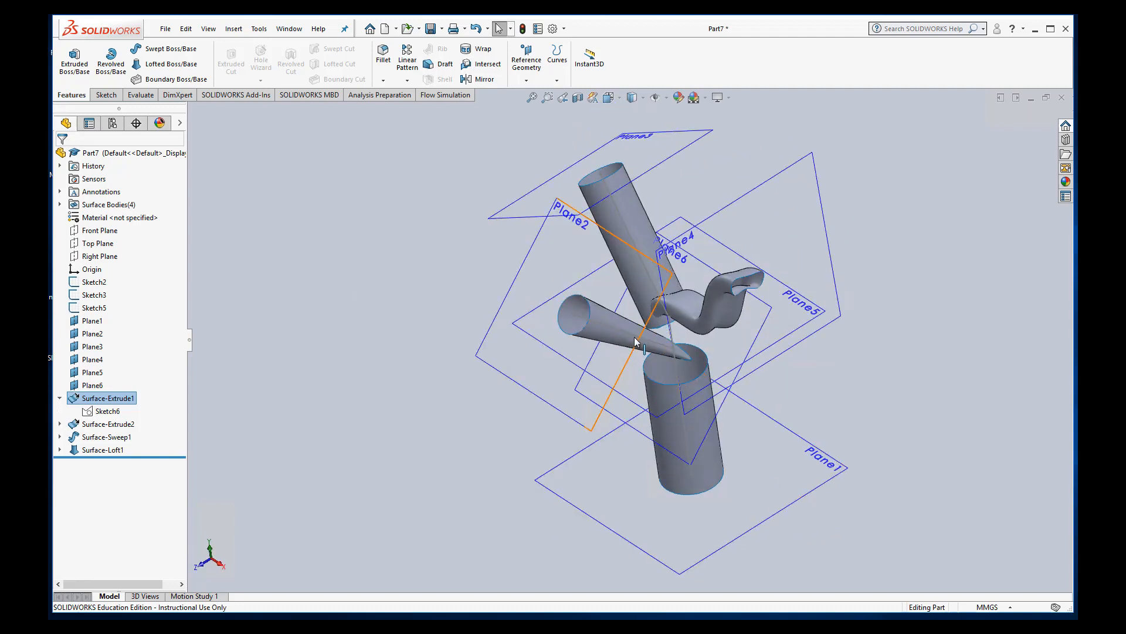
Step: Open the Insert > Surface menu to reach the Trim command
left_click(638, 273)
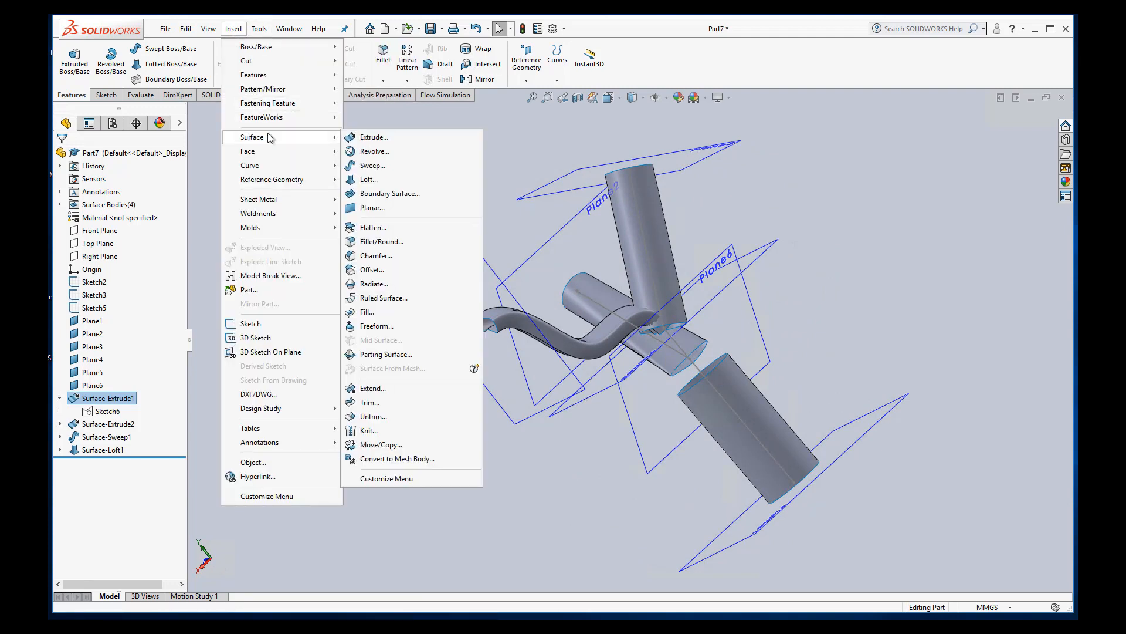
mouse_move(370, 402)
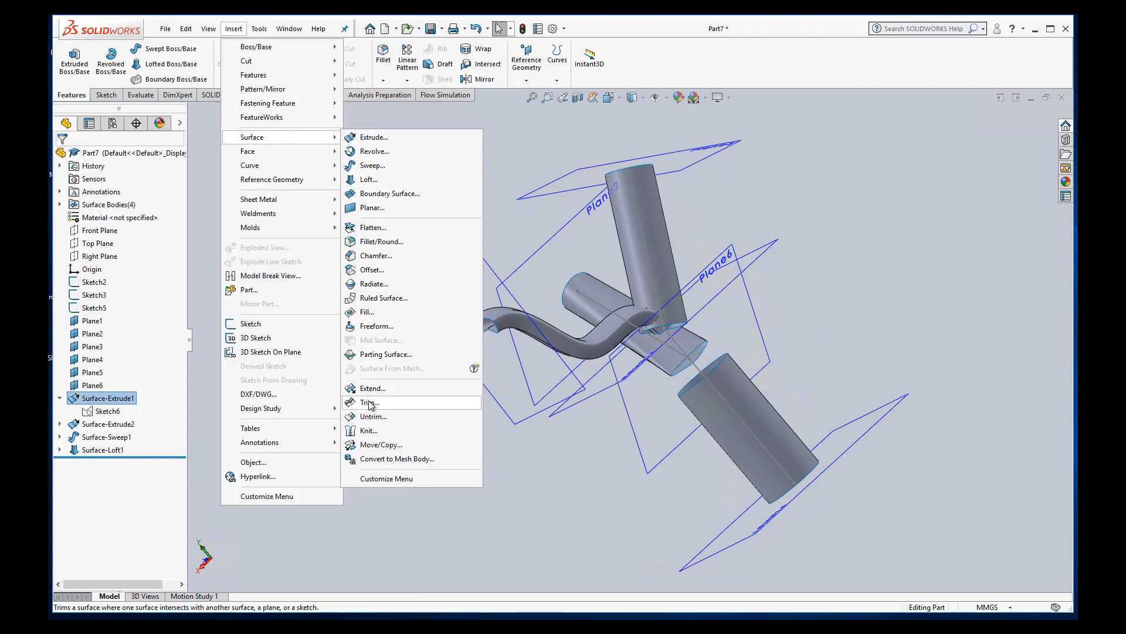
Step: Start a surface trim and set its trim type to Mutual
left_click(368, 403)
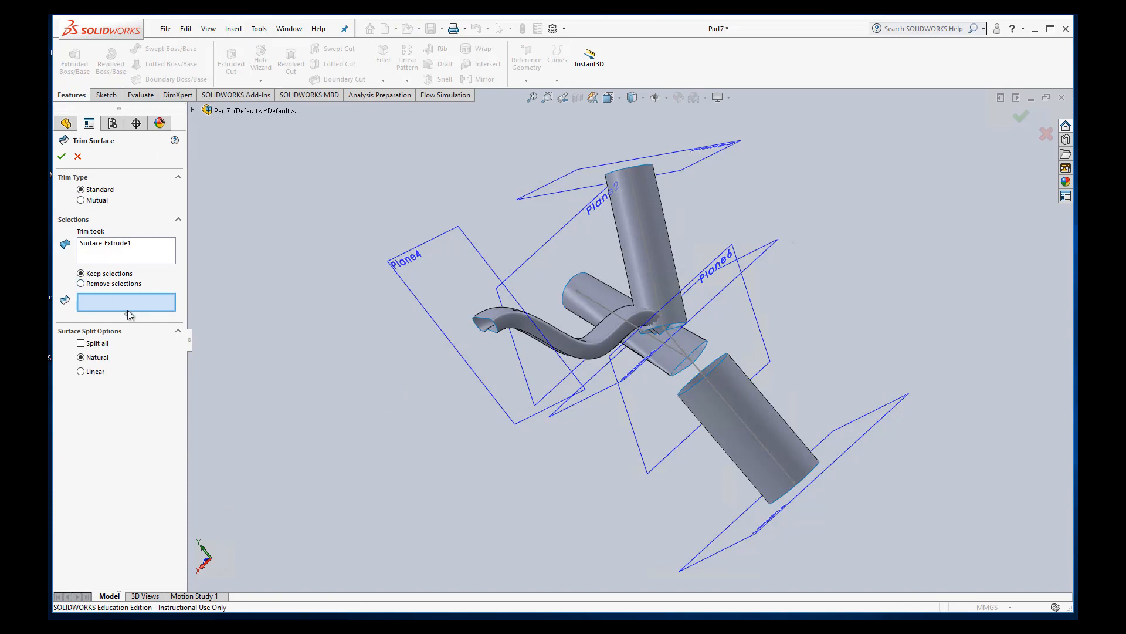
mouse_move(133, 248)
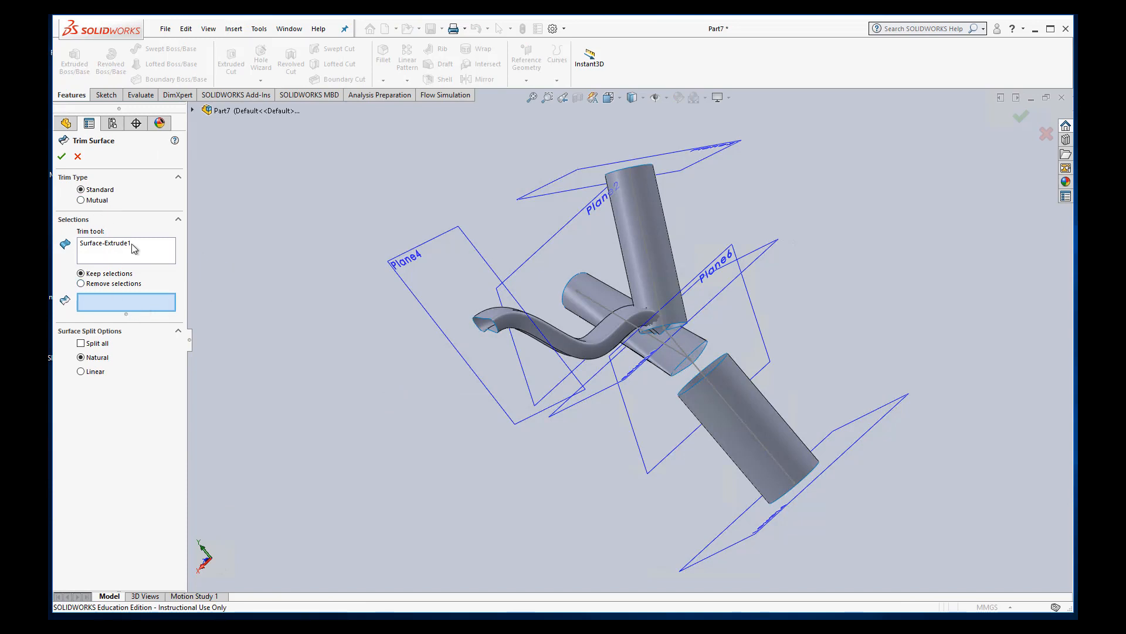
mouse_move(132, 248)
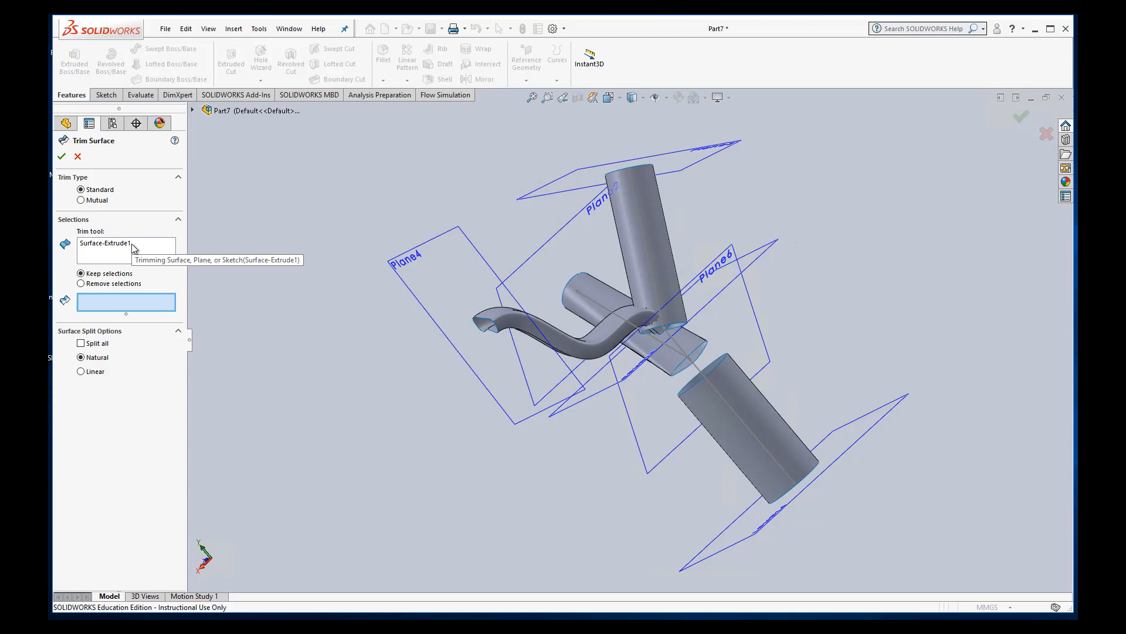
mouse_move(102, 300)
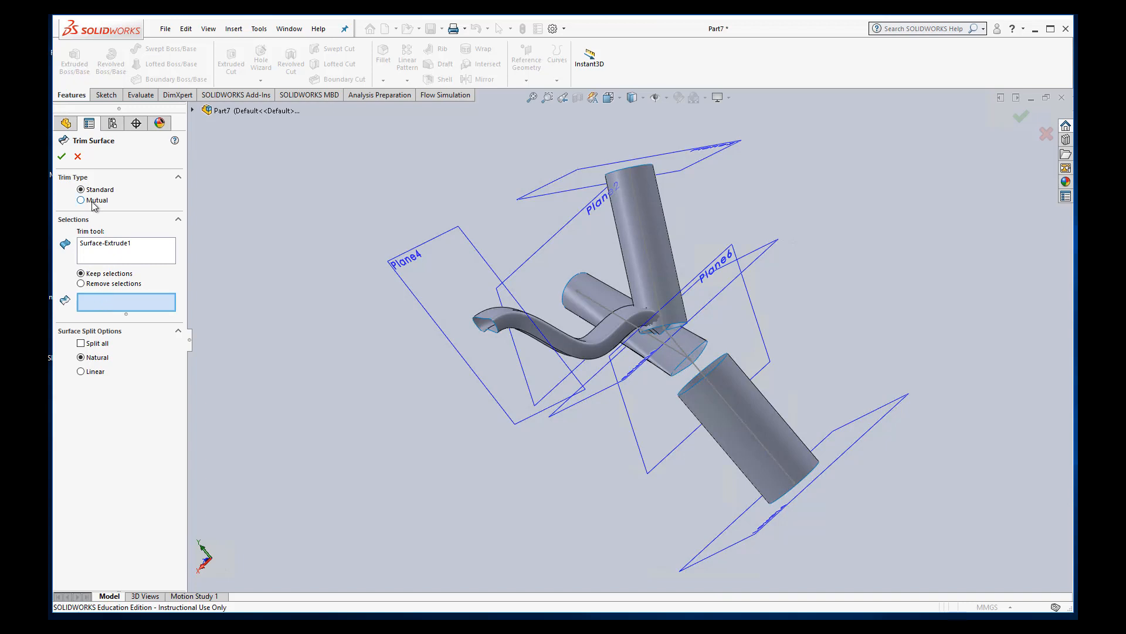
left_click(81, 200)
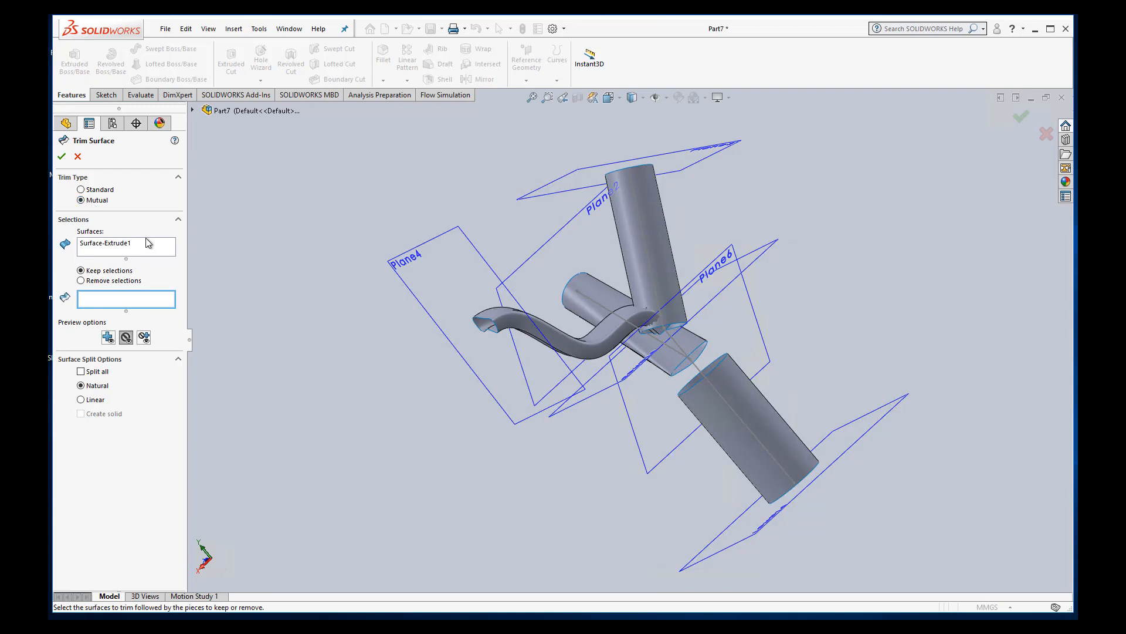
mouse_move(130, 252)
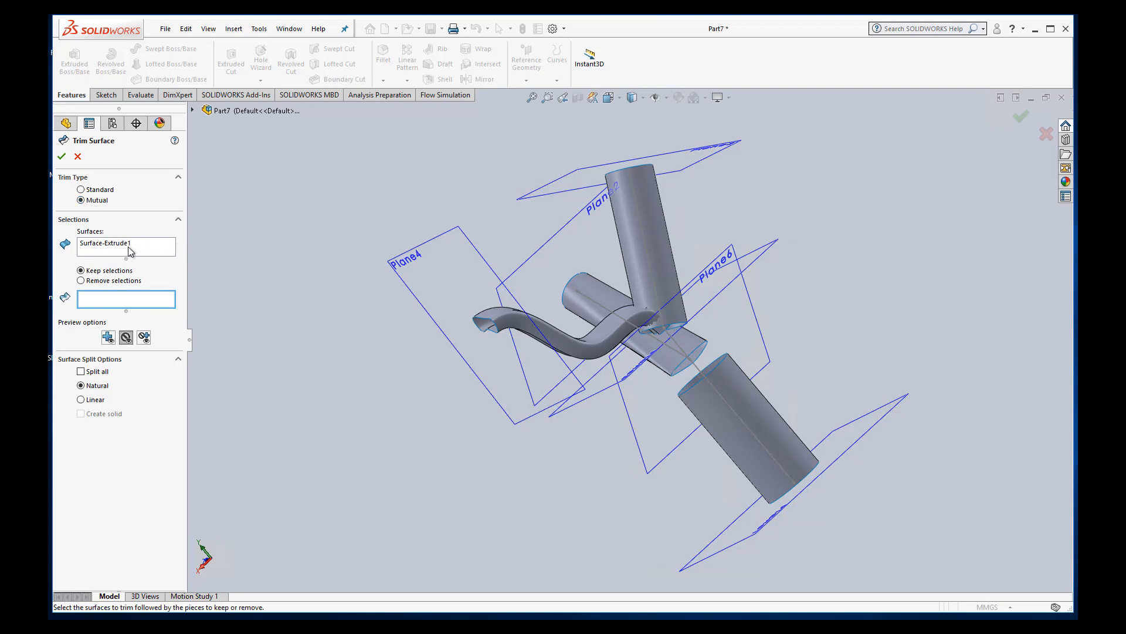
mouse_move(123, 230)
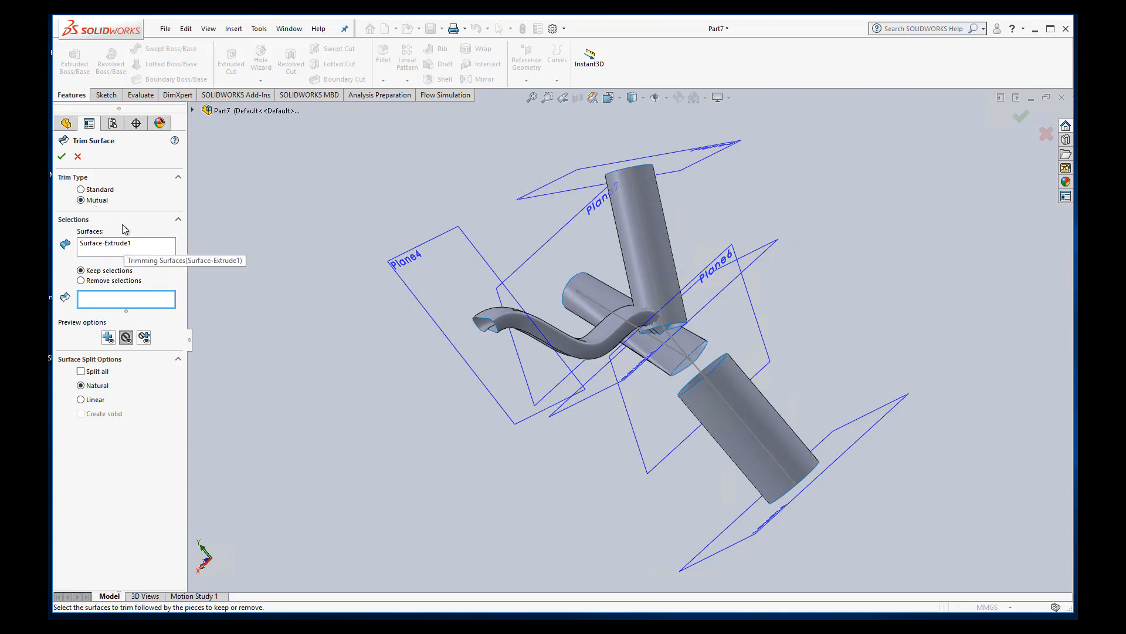
Step: Add Surface-Sweep1 to the trim surfaces and set the trim to keep selections
left_click(108, 243)
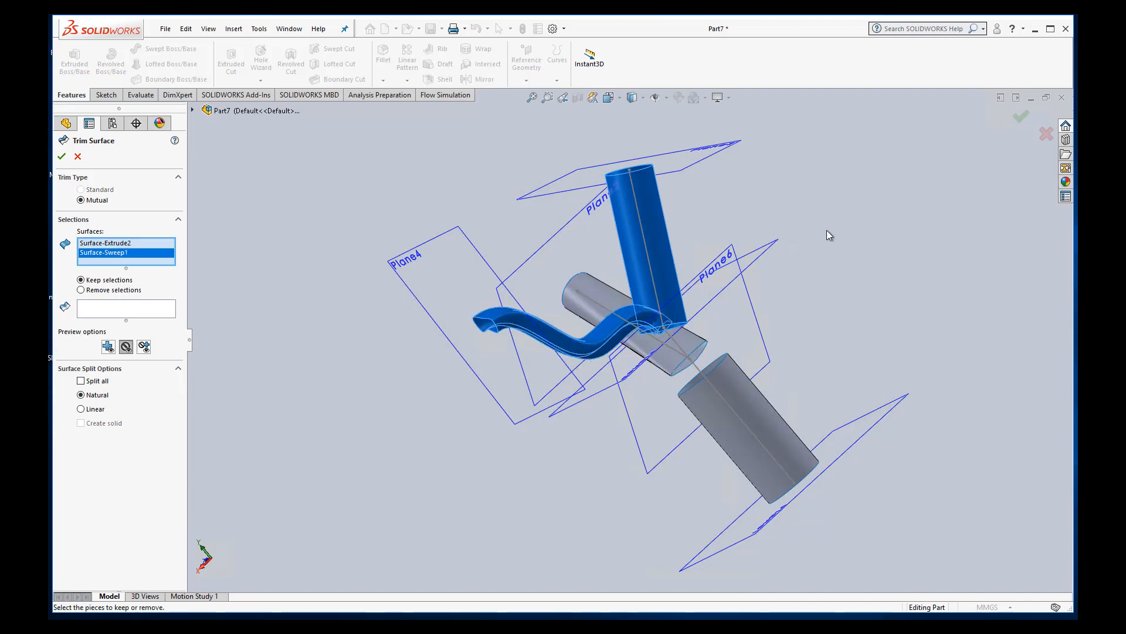
mouse_move(112, 316)
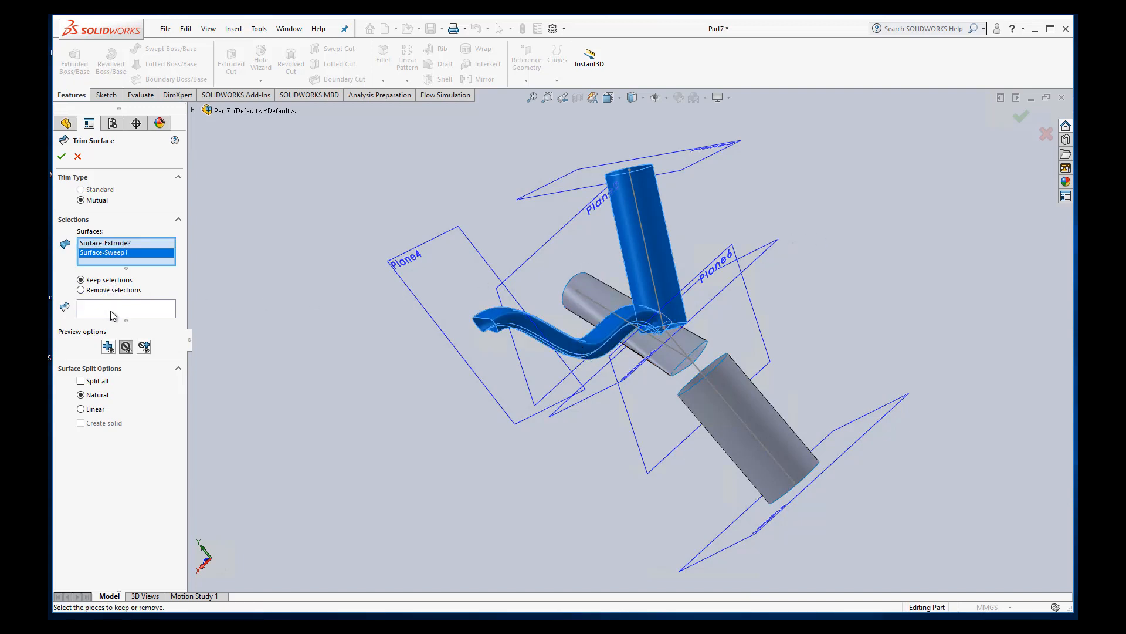
mouse_move(125, 308)
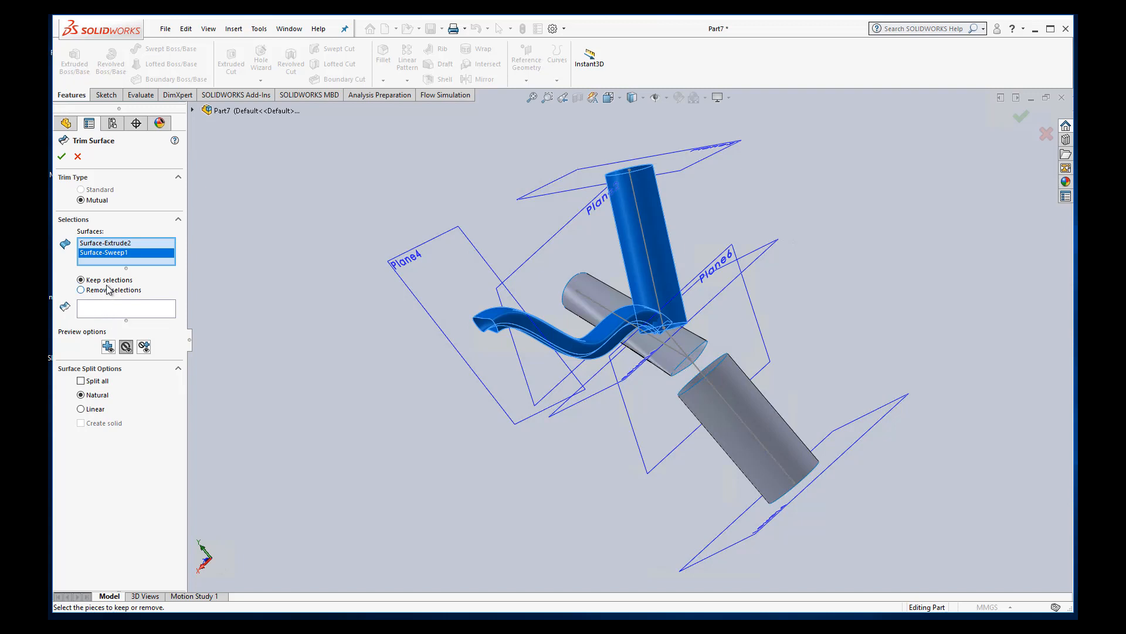
mouse_move(105, 296)
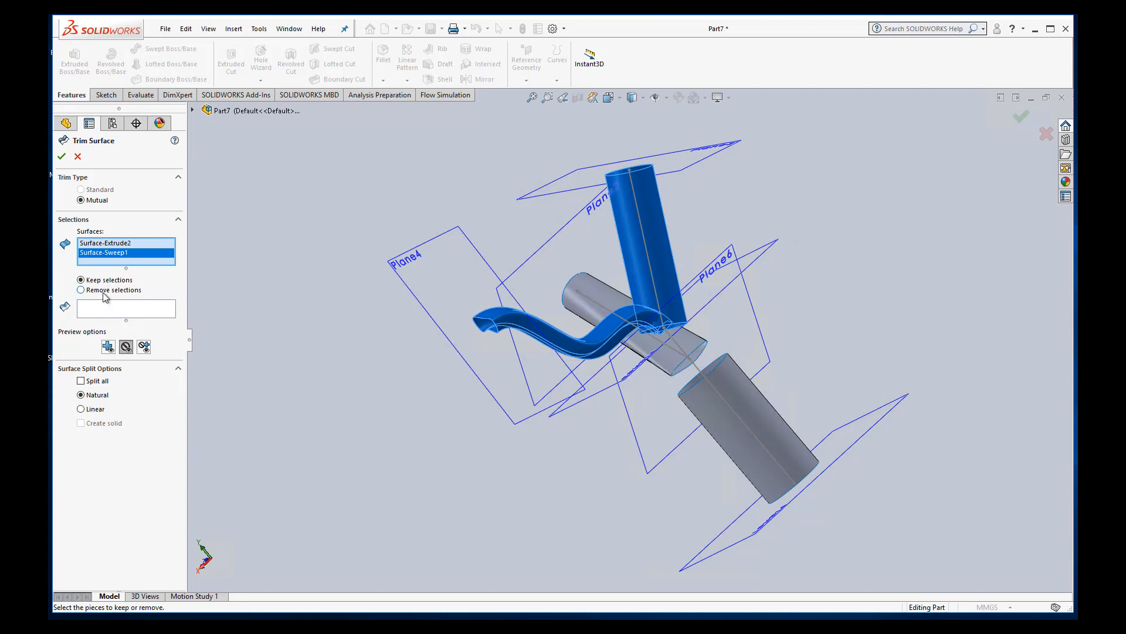
mouse_move(395, 294)
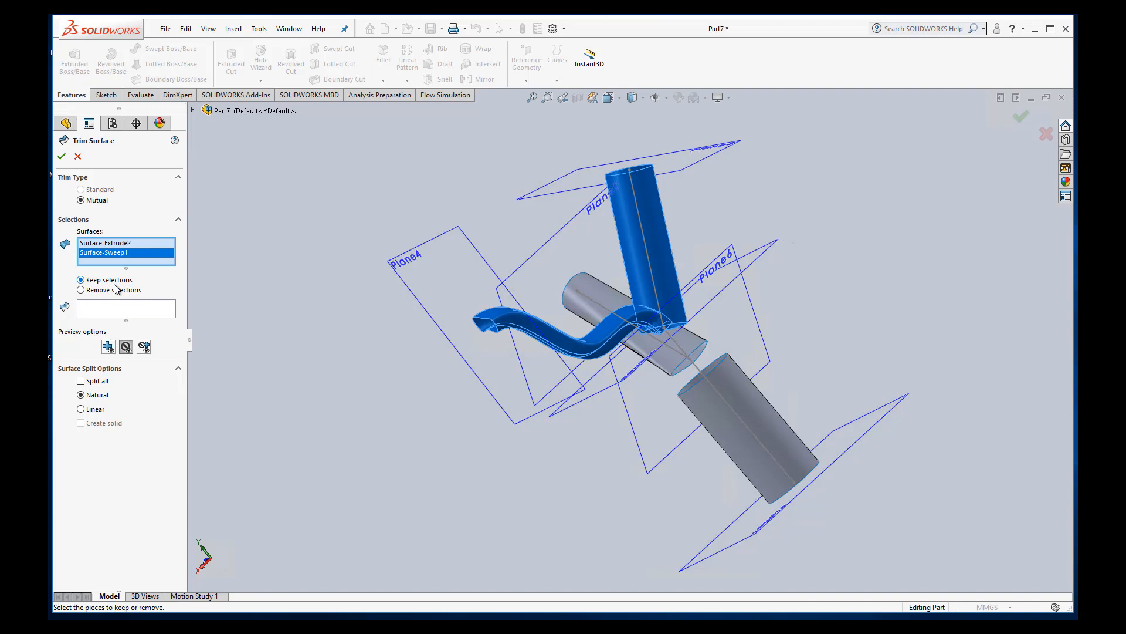
mouse_move(108, 347)
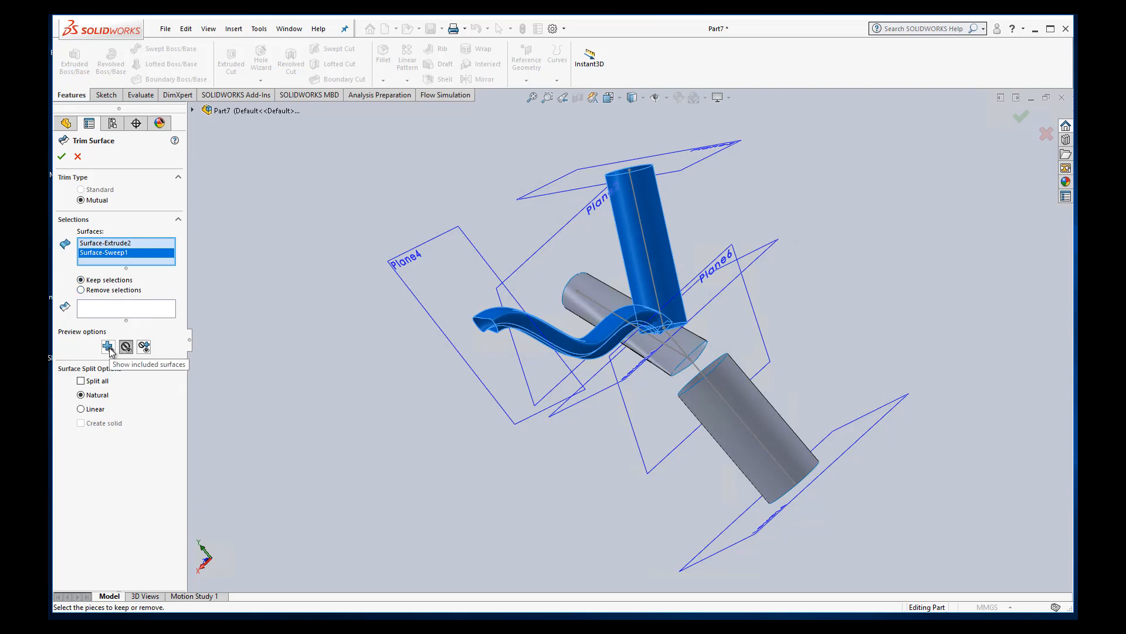
mouse_move(108, 349)
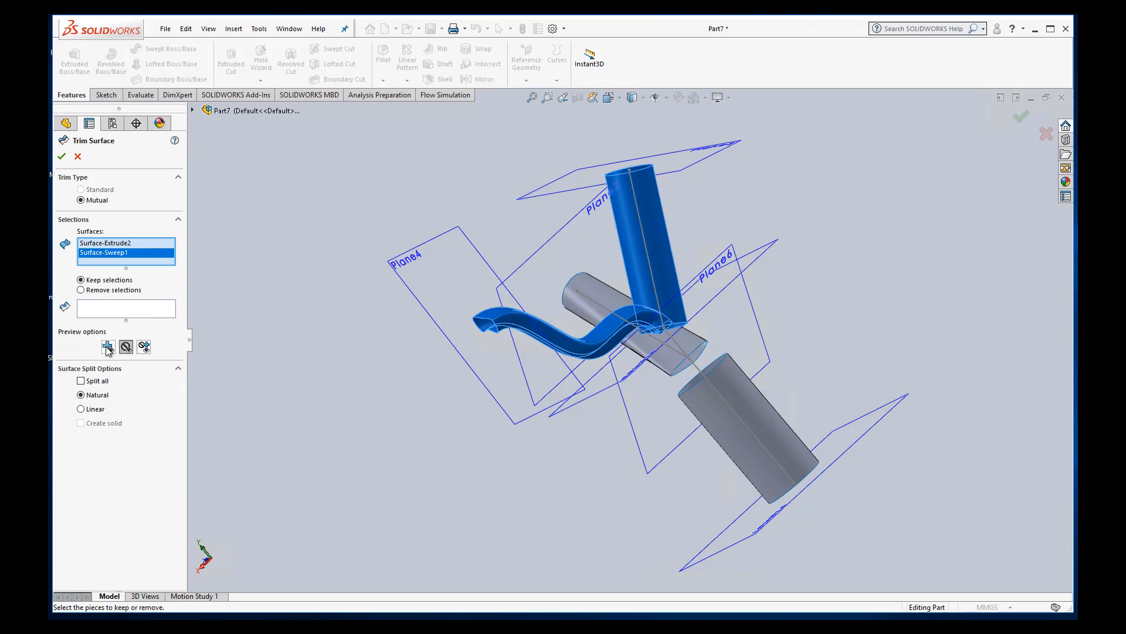
left_click(108, 346)
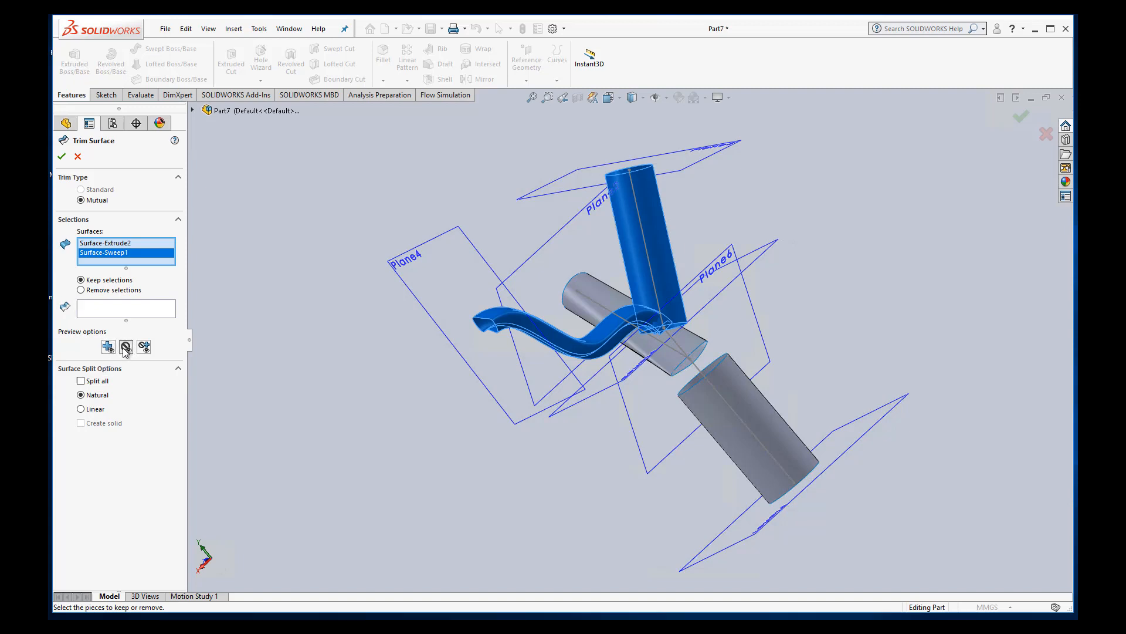
mouse_move(144, 346)
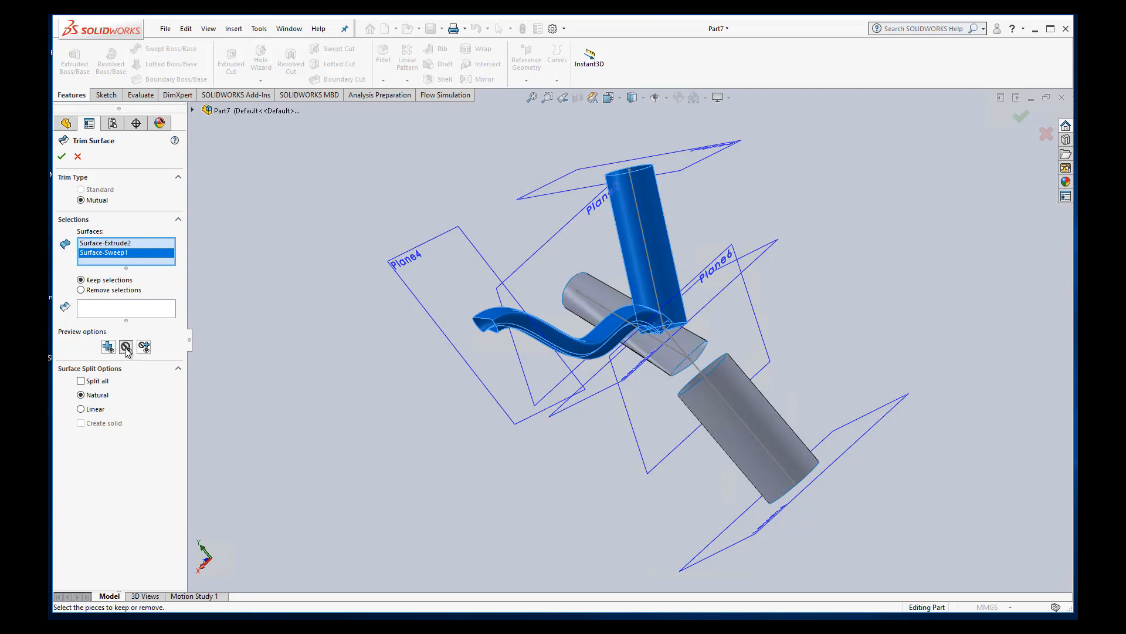
mouse_move(126, 347)
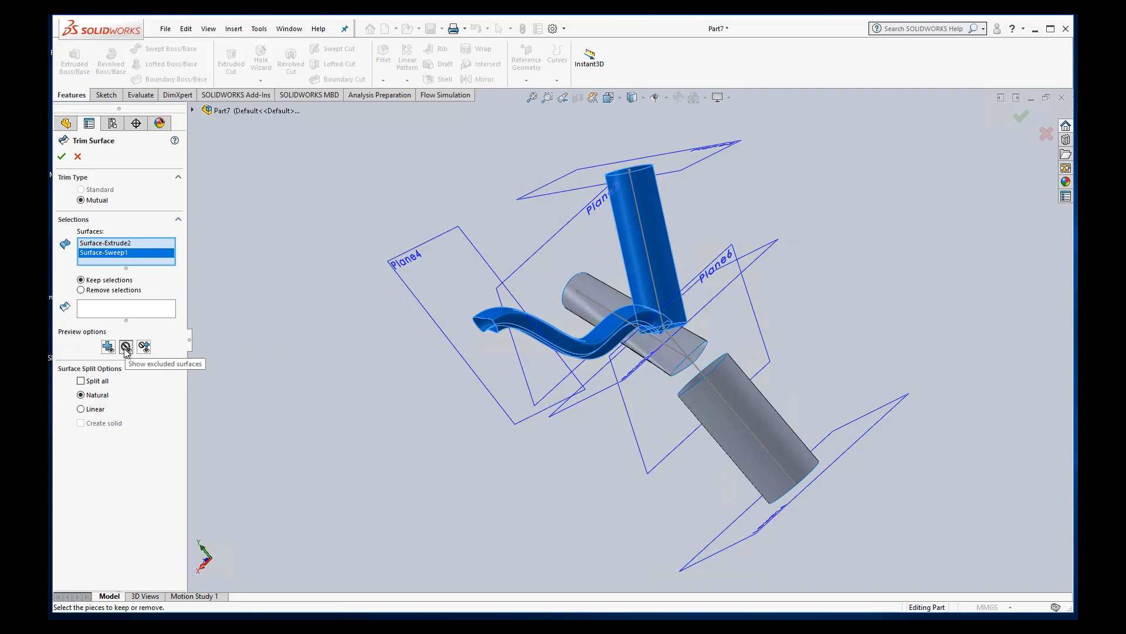
mouse_move(661, 310)
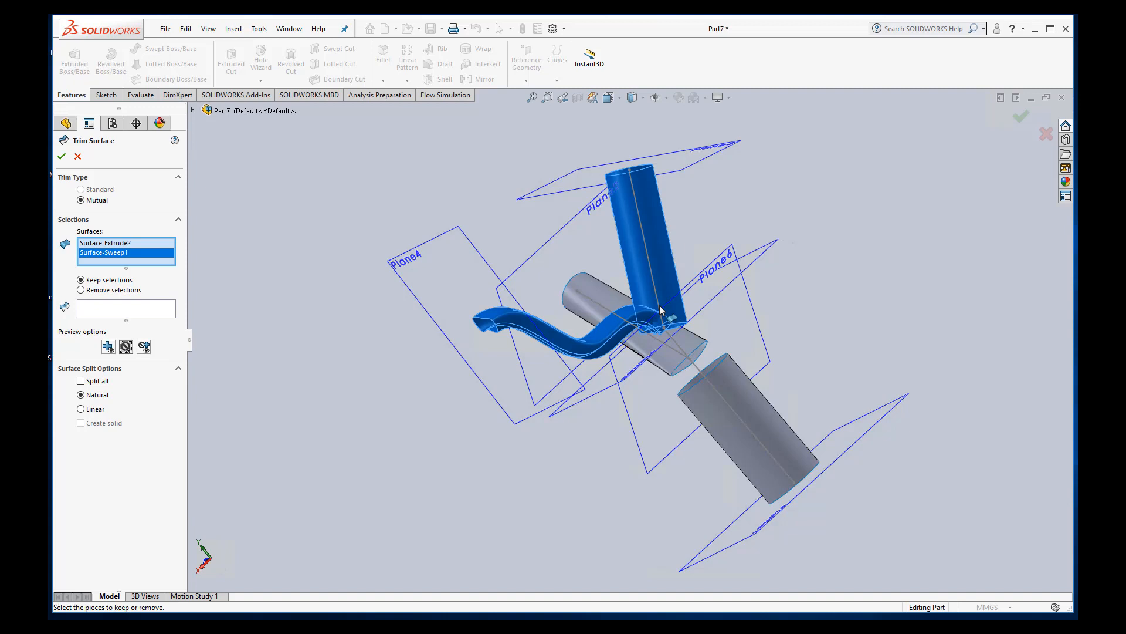
mouse_move(190, 343)
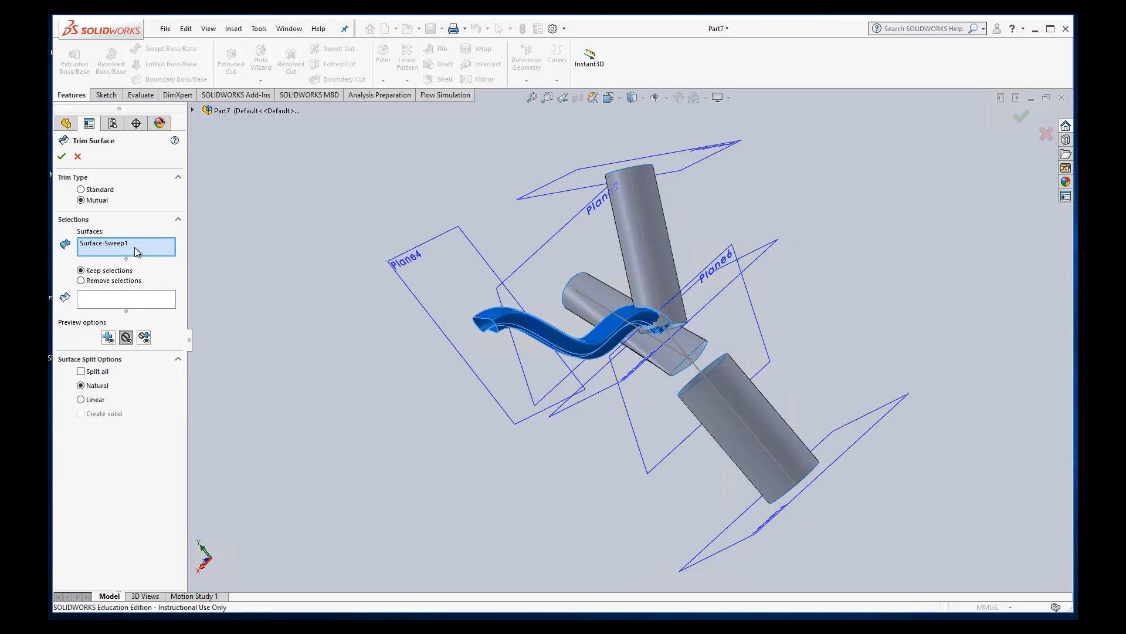
Step: Add Surface-Extrude2 and mark Extrude2-Trim1 and Sweep1-Trim0 as pieces to keep
left_click(632, 230)
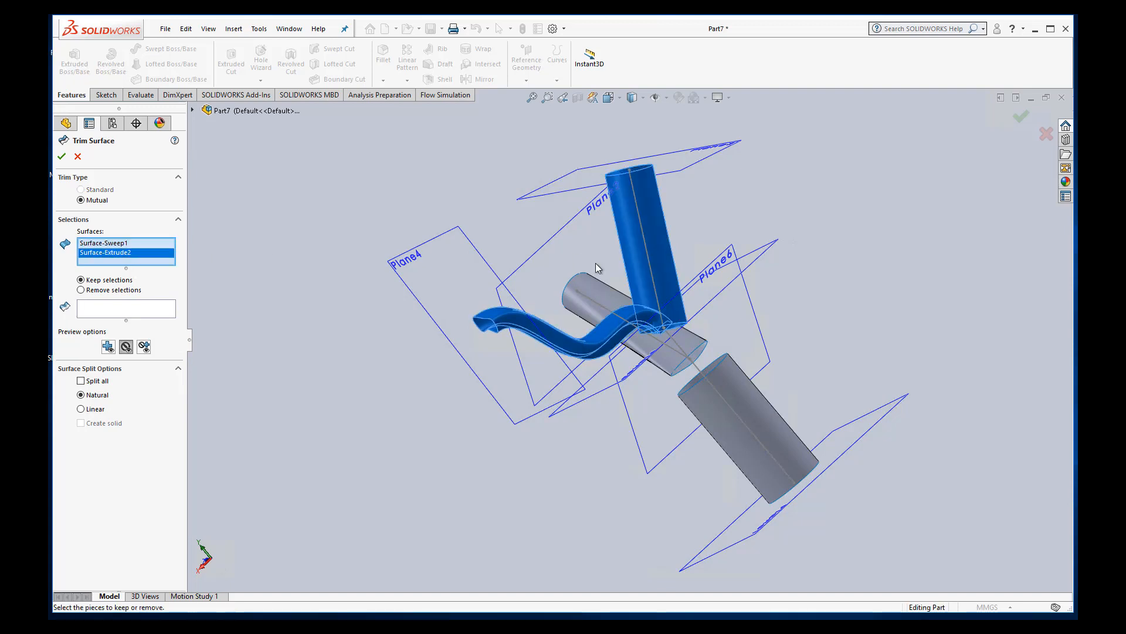
left_click(665, 237)
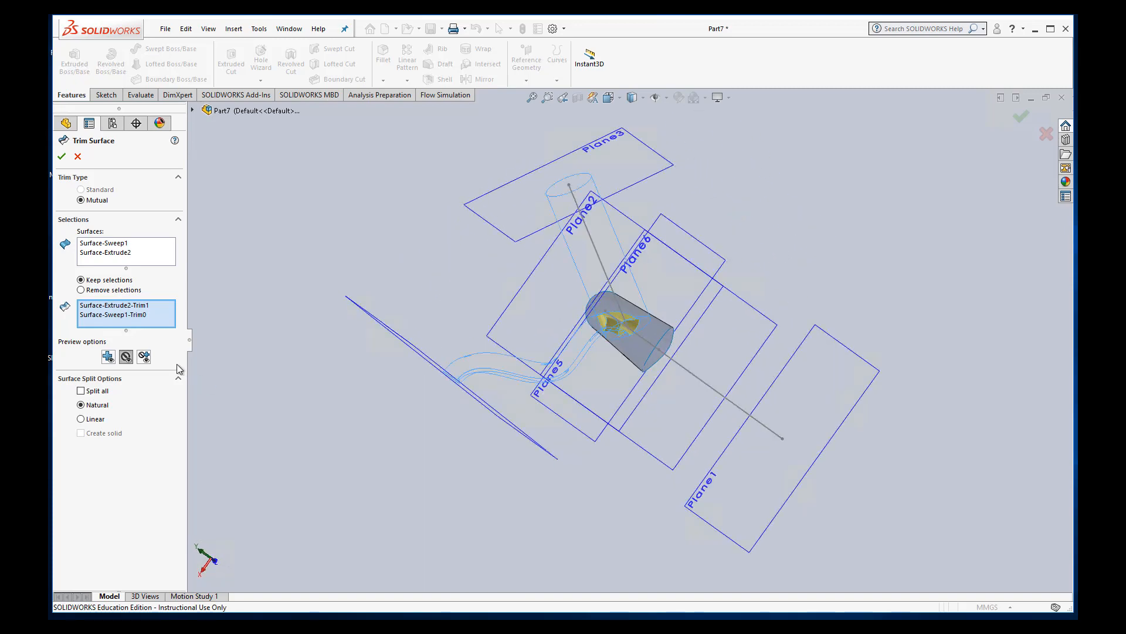
left_click(108, 356)
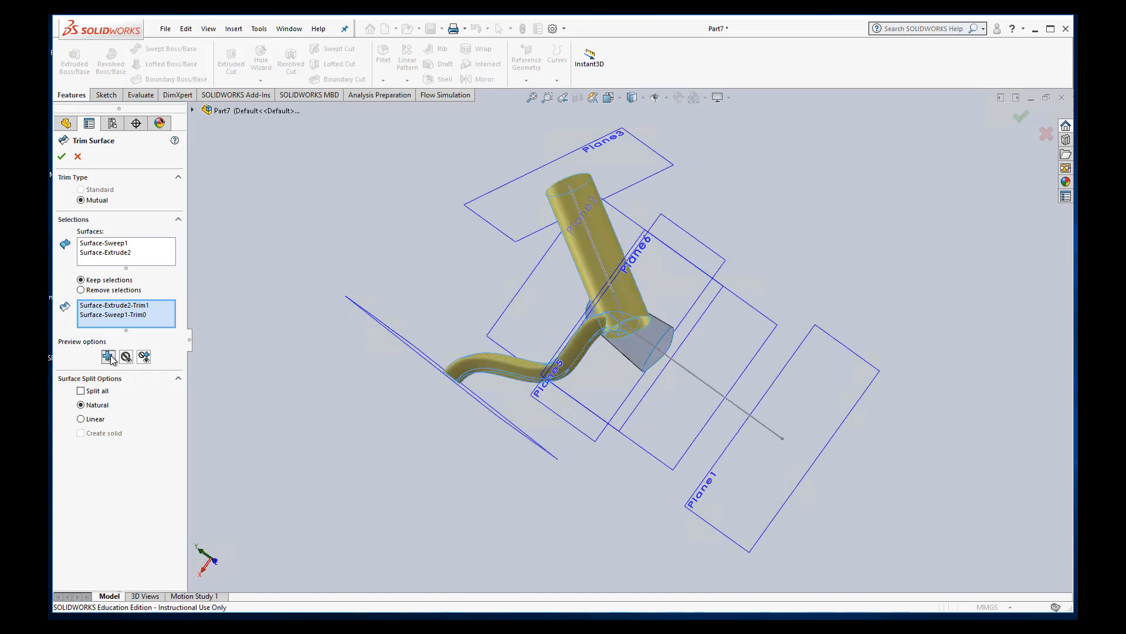
left_click(108, 357)
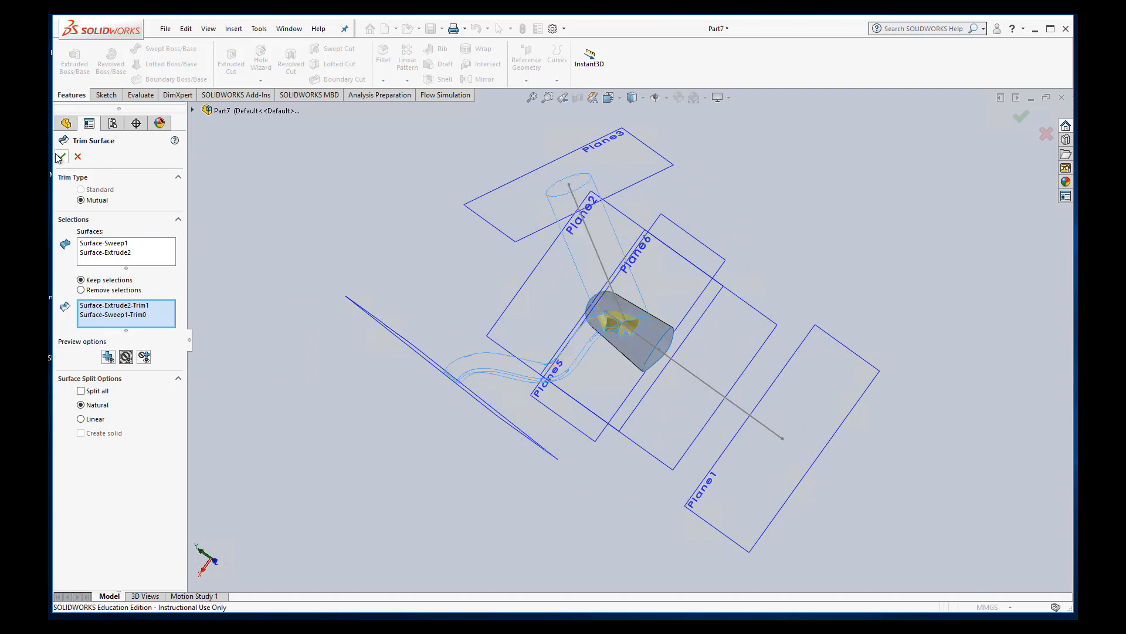
Step: Accept the mutual trim, creating Surface-Trim1
left_click(61, 156)
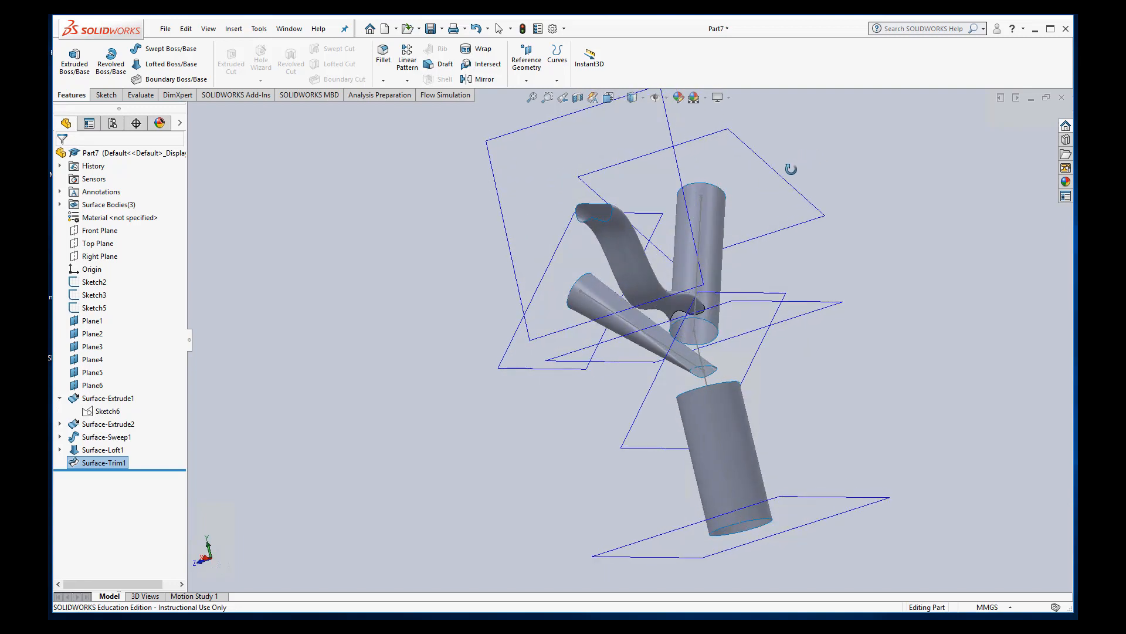
mouse_move(729, 387)
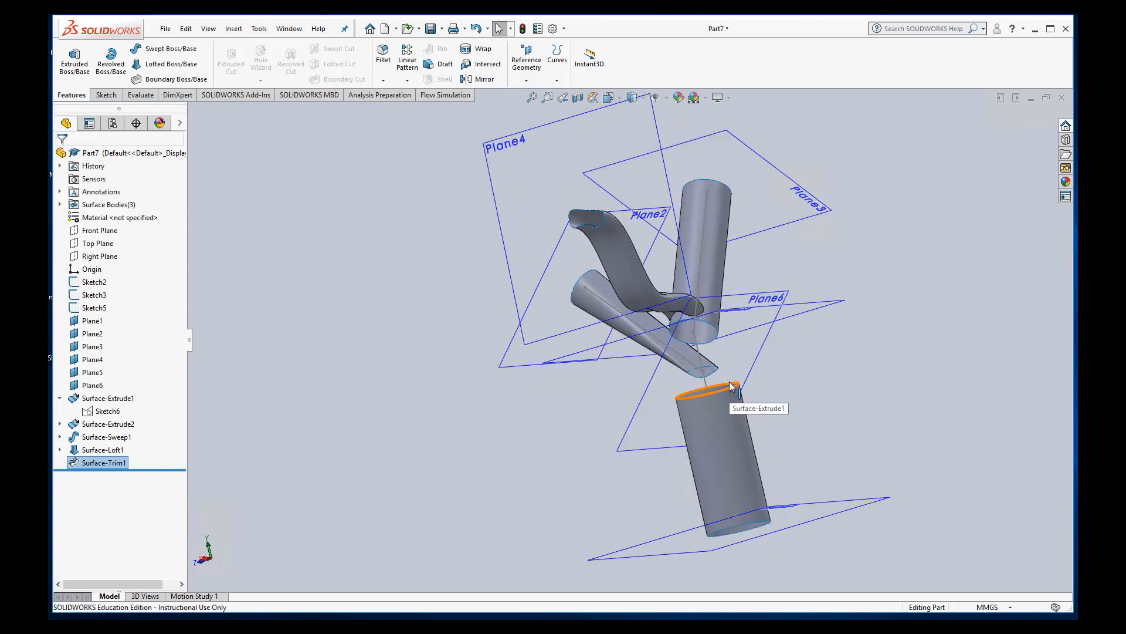
mouse_move(867, 373)
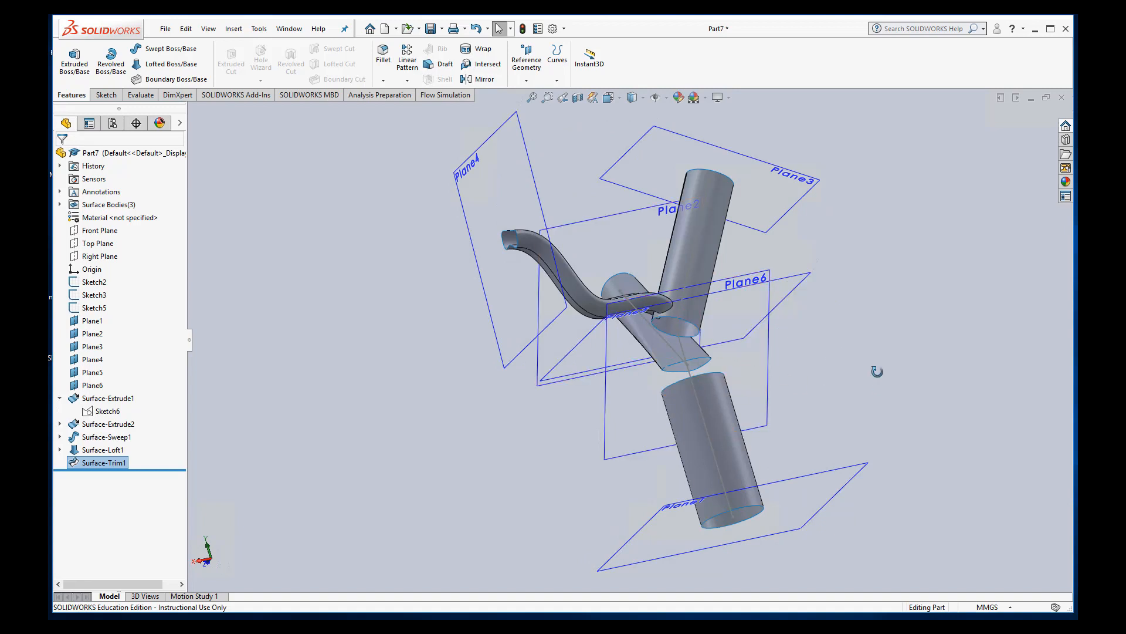
left_click(233, 29)
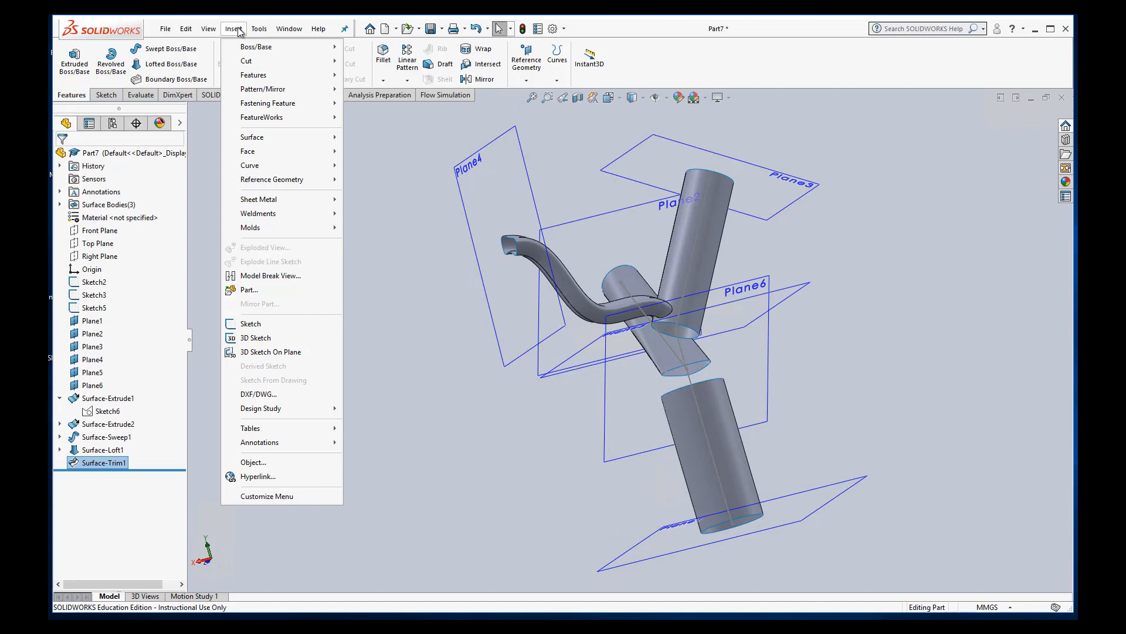
mouse_move(253, 138)
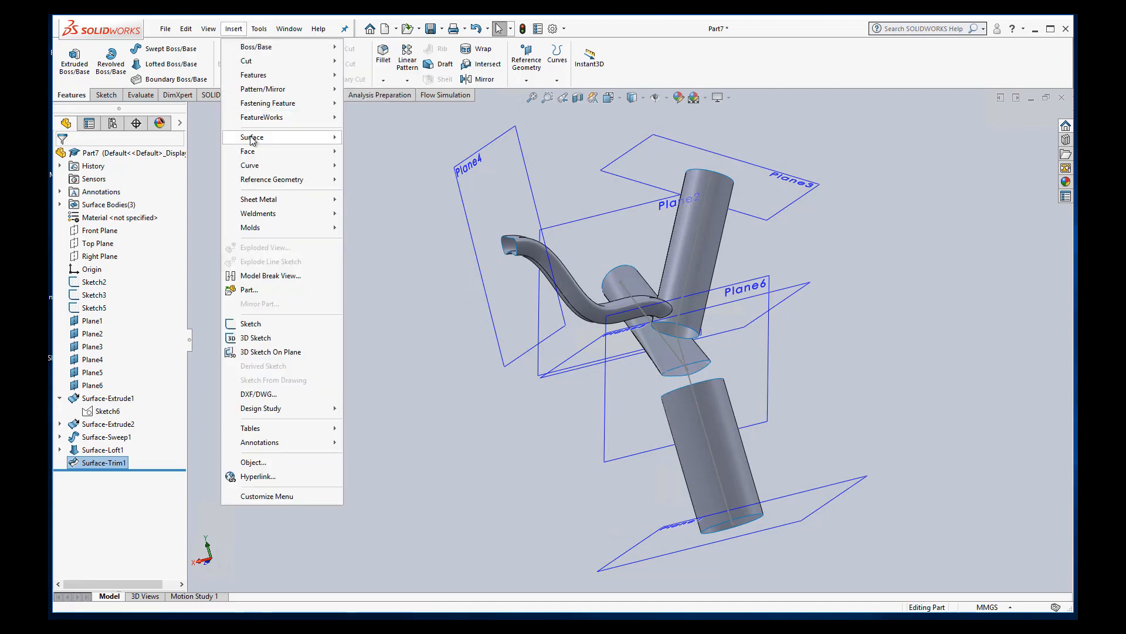
left_click(251, 137)
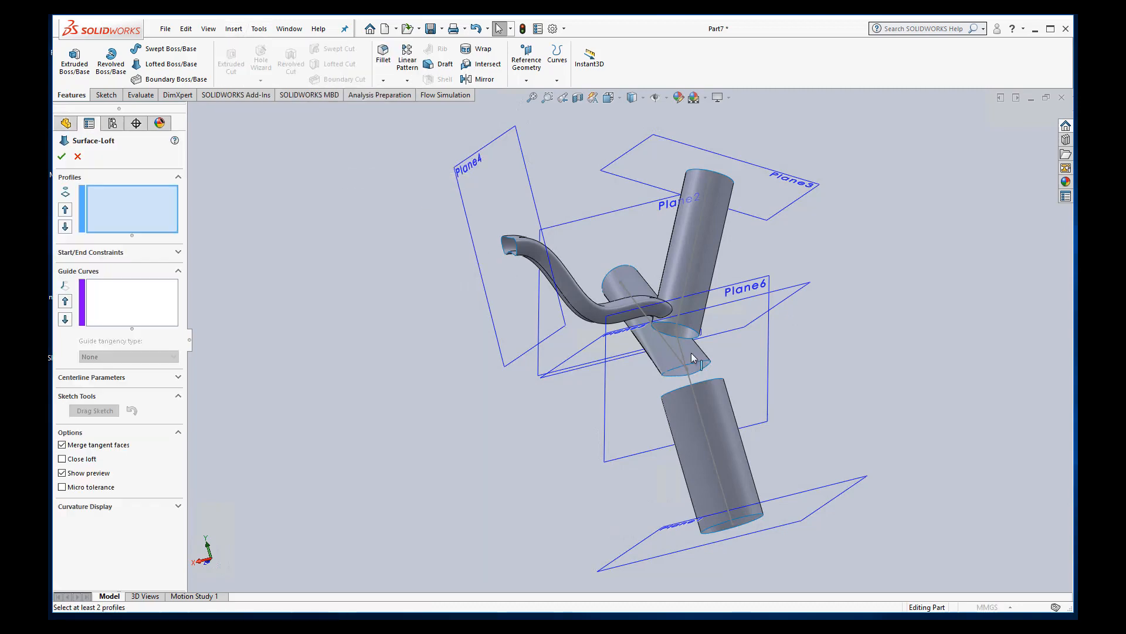
left_click(675, 330)
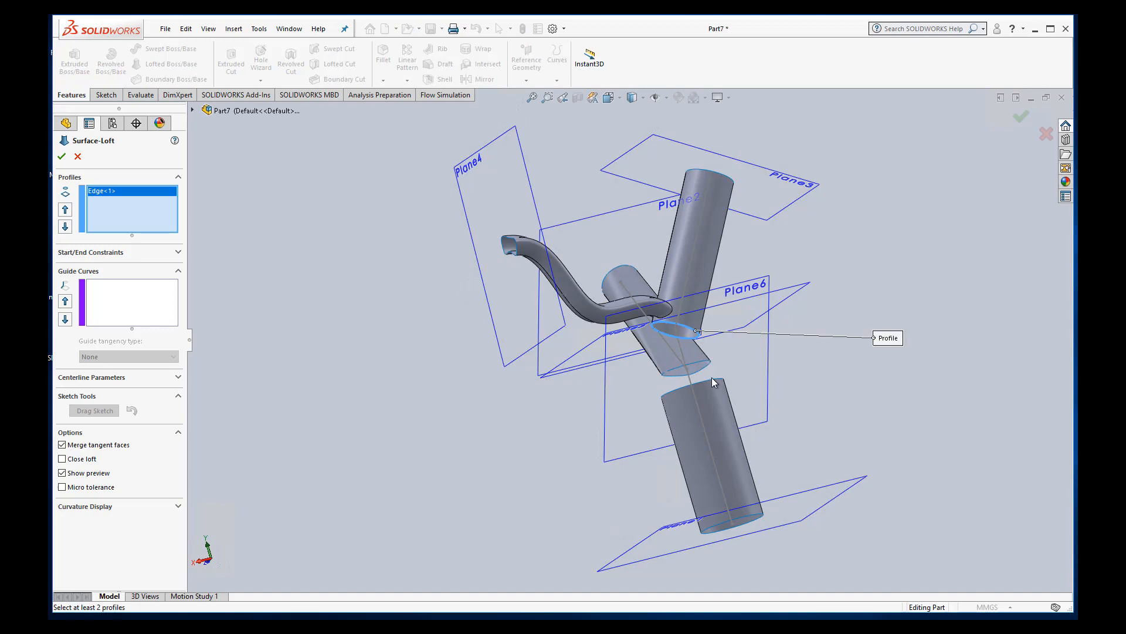
left_click(690, 377)
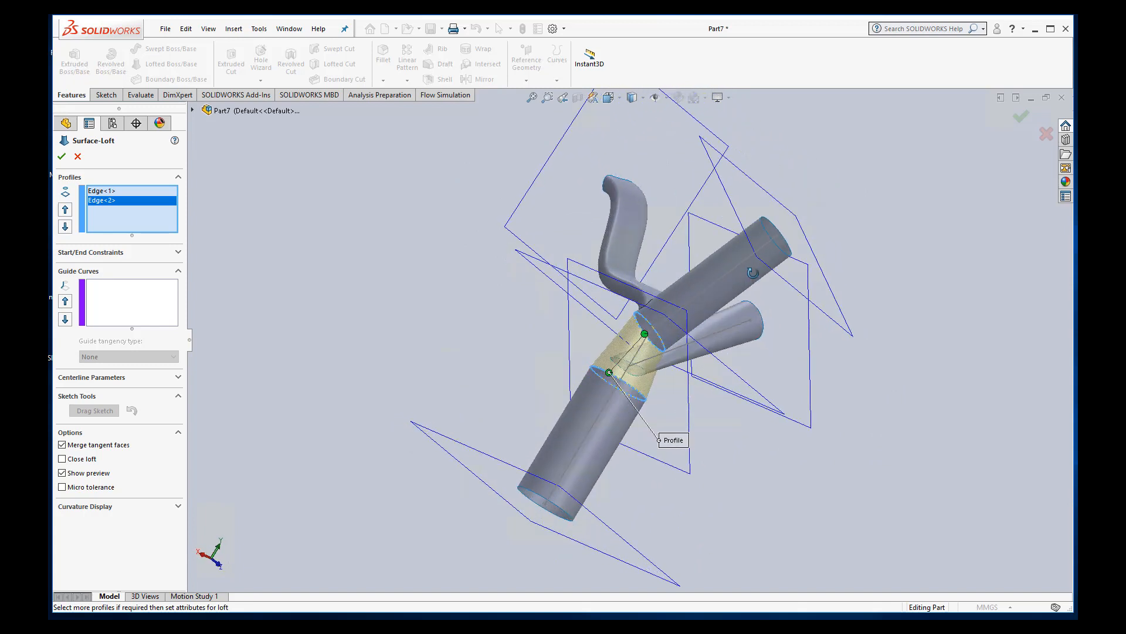
left_click(61, 157)
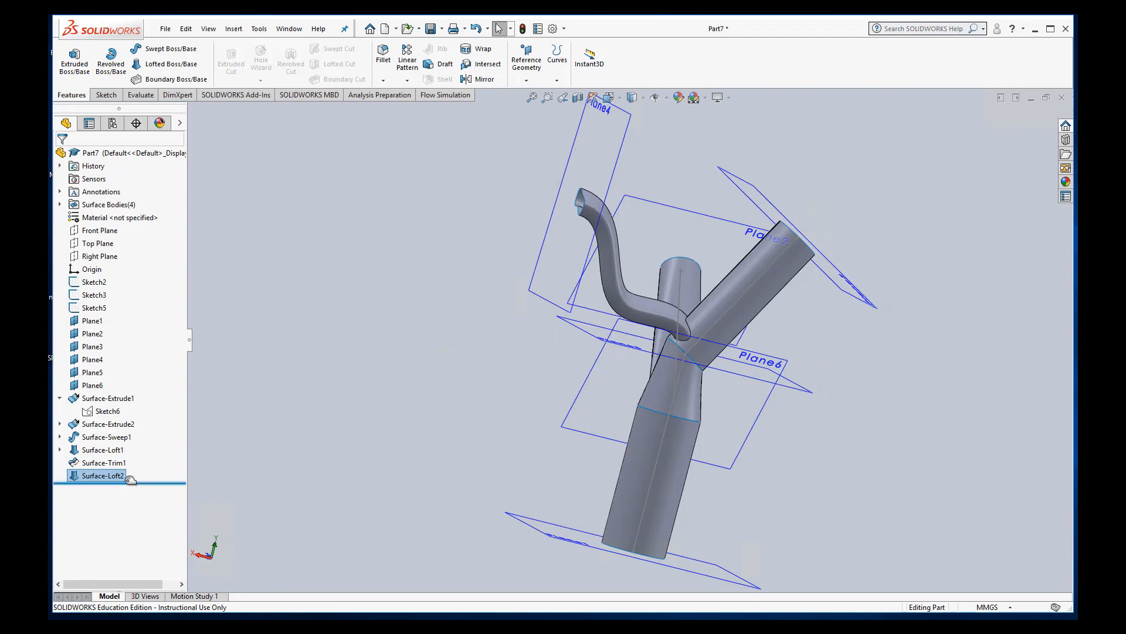
left_click(102, 475)
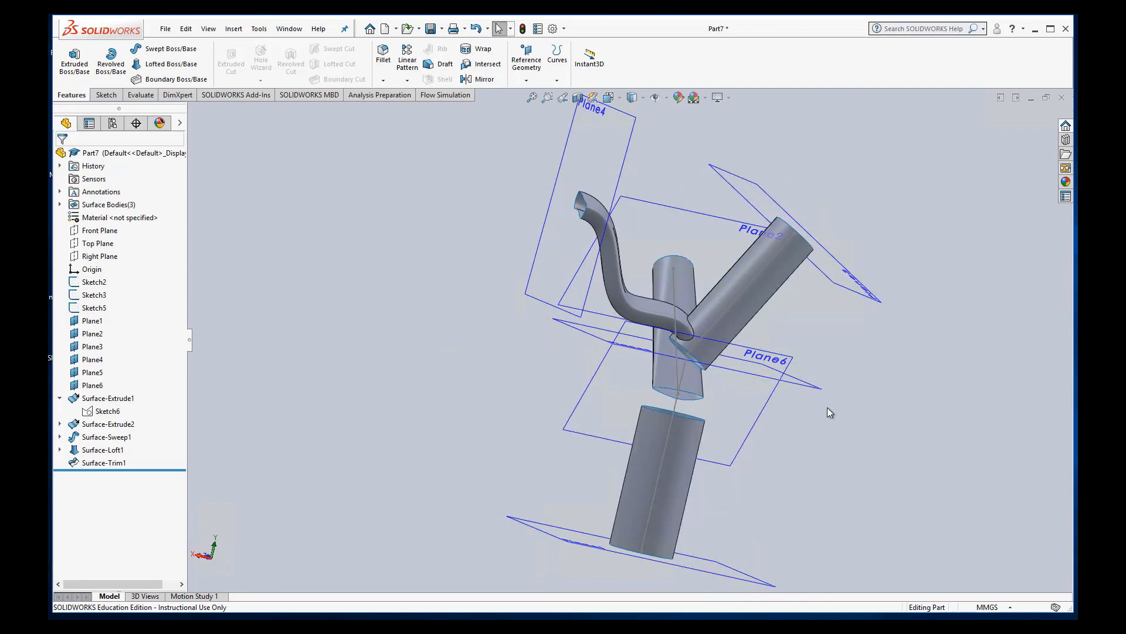
Step: Hide Plane1, Plane6 and the other reference planes in the FeatureManager tree
left_click(93, 320)
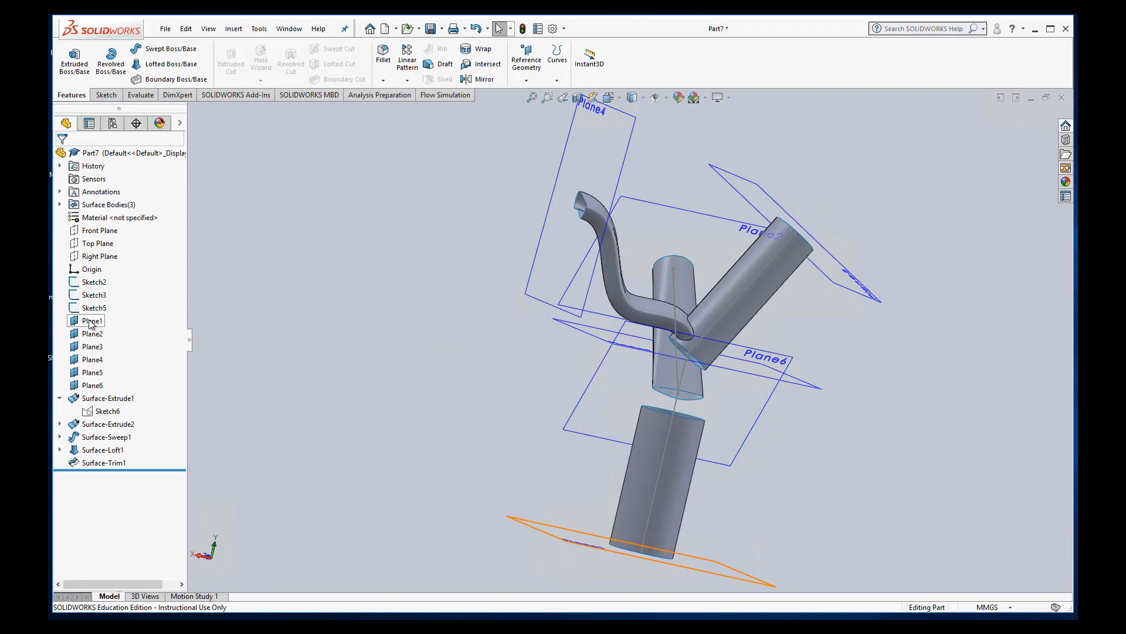
left_click(92, 320)
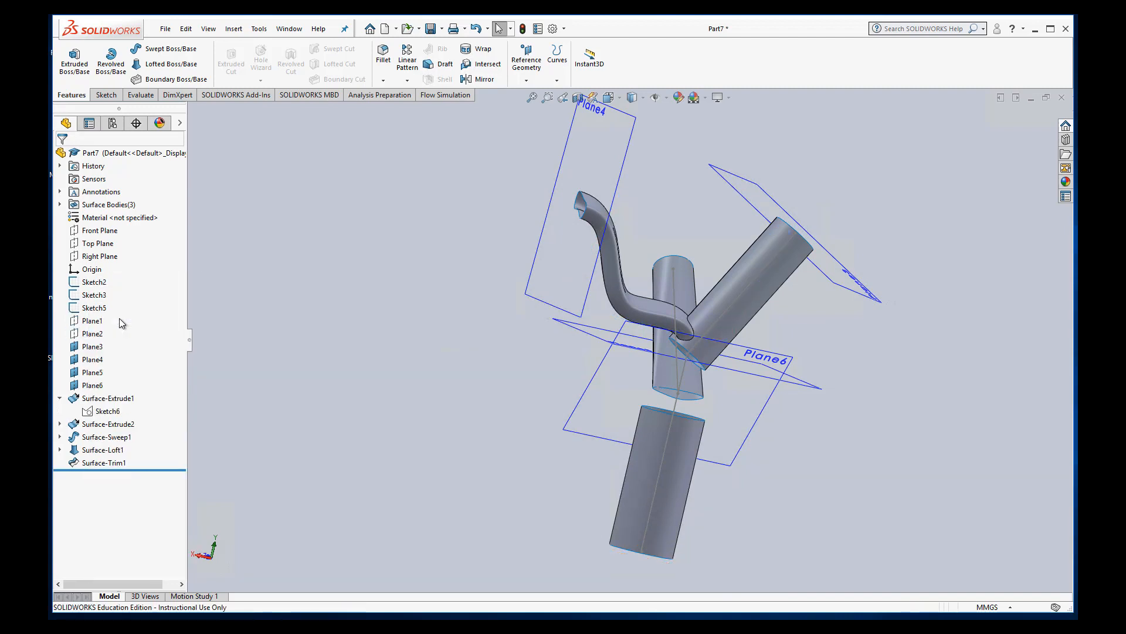
right_click(92, 345)
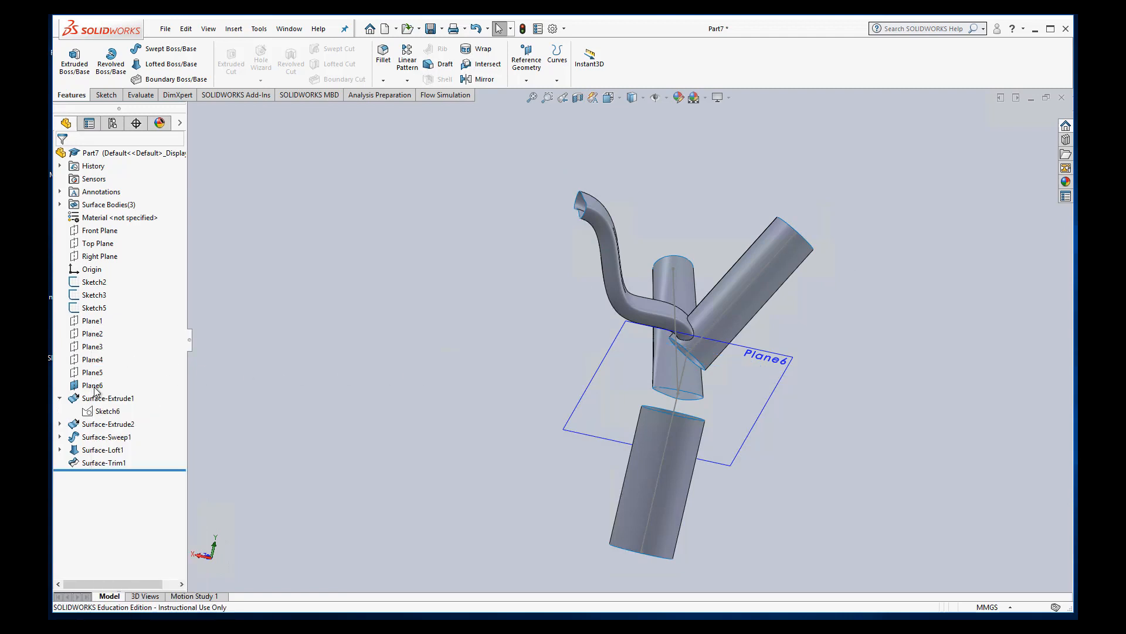
left_click(92, 385)
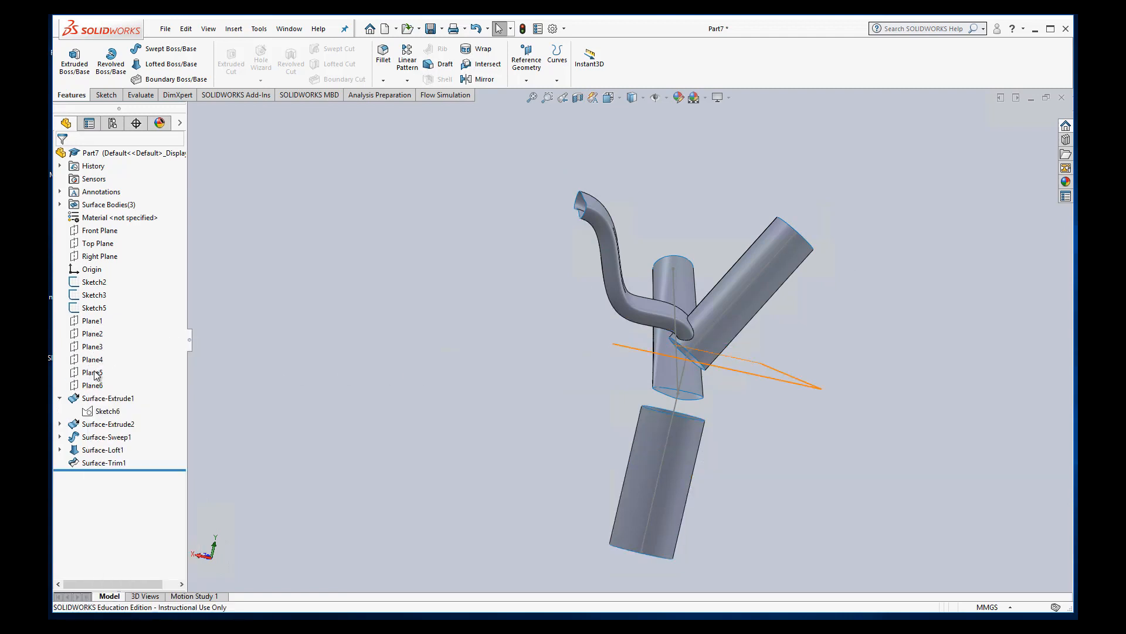
left_click(92, 372)
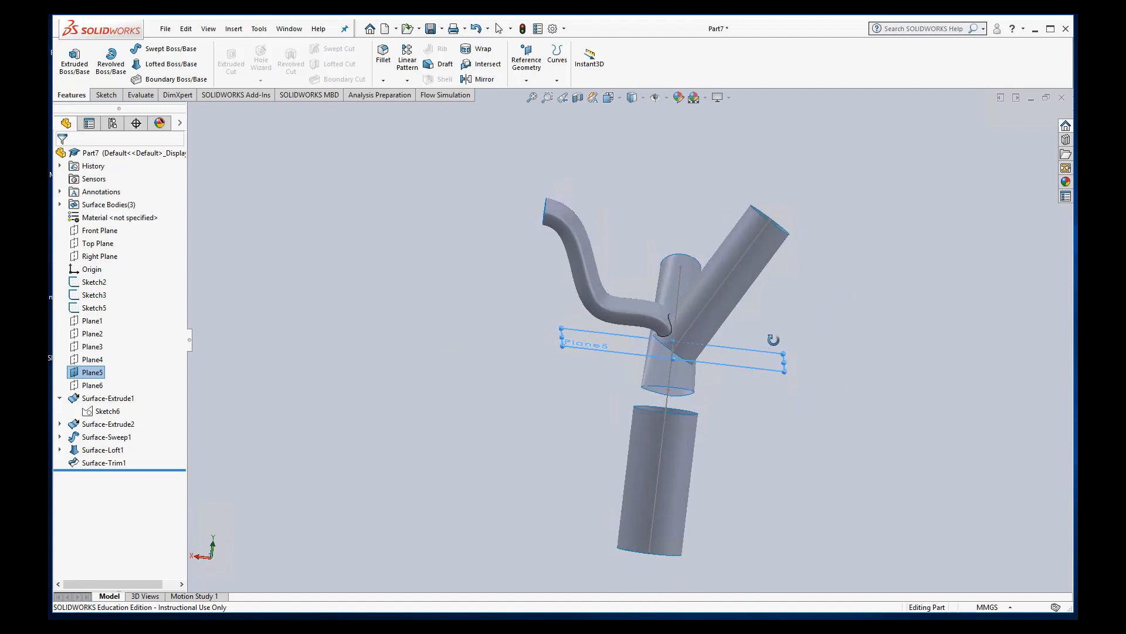
Step: Create Plane7 offset 3.00 mm from Plane5, with the offset flipped
left_click(233, 28)
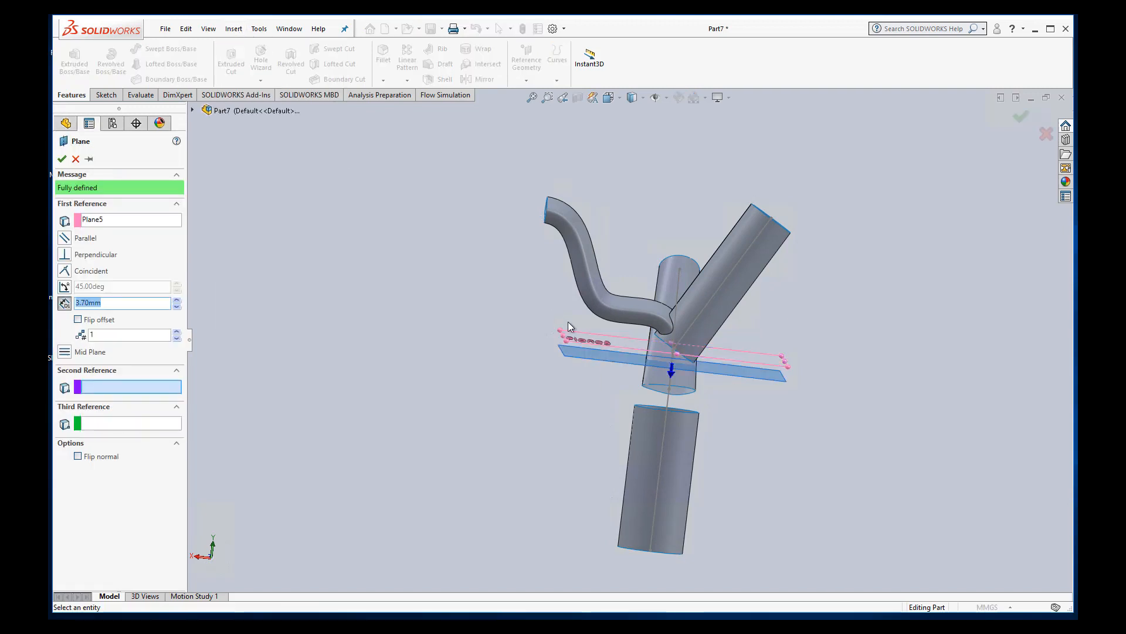
mouse_move(733, 377)
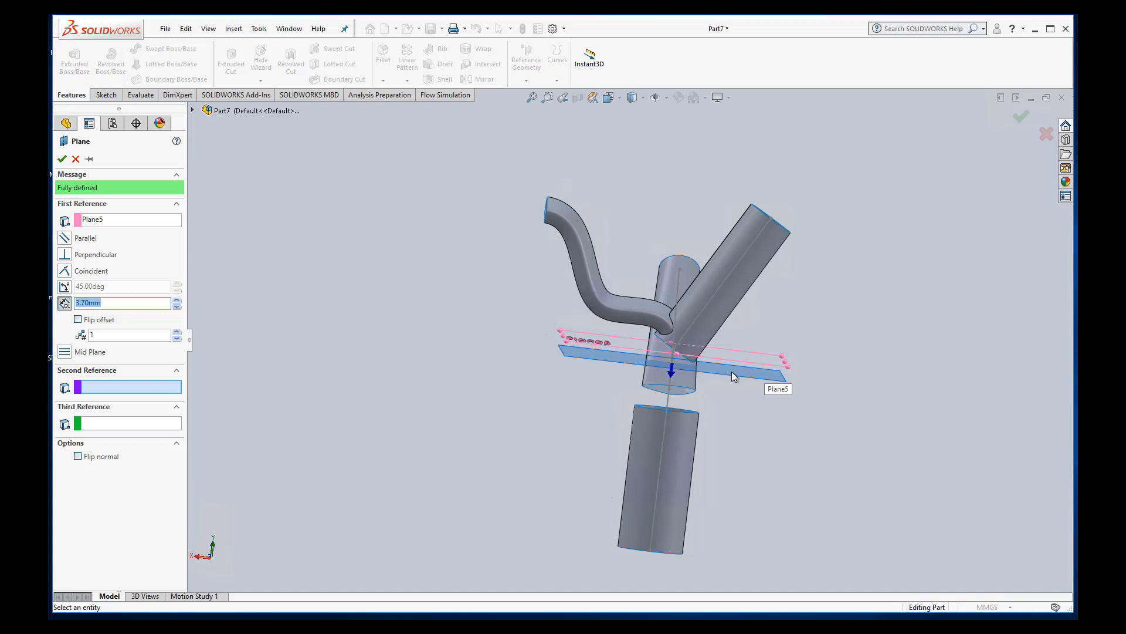
mouse_move(103, 283)
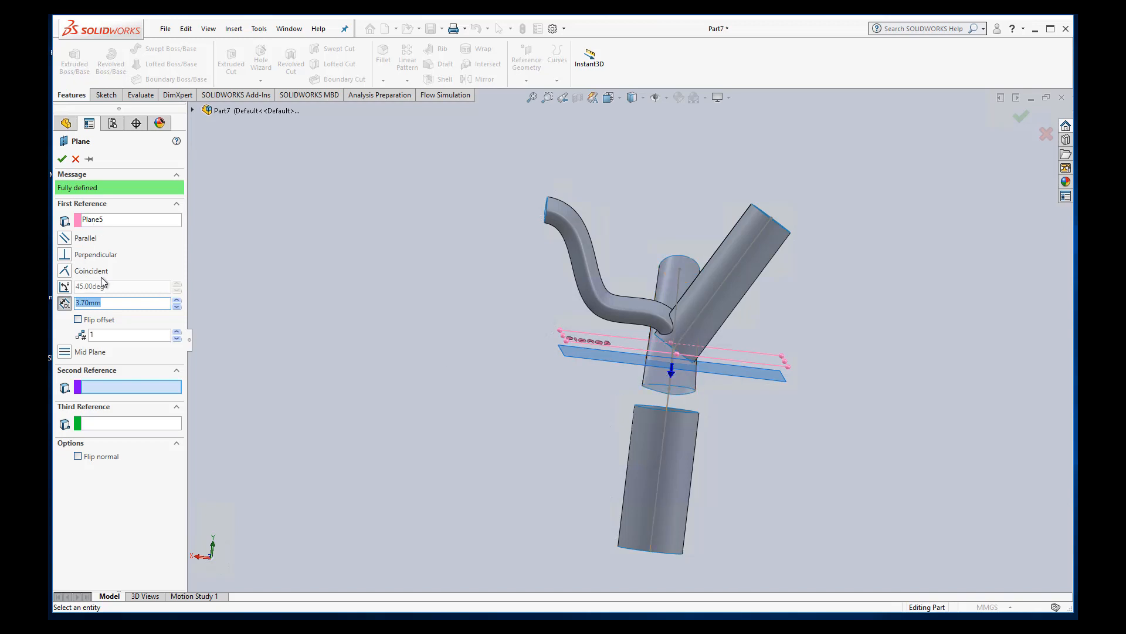
mouse_move(473, 346)
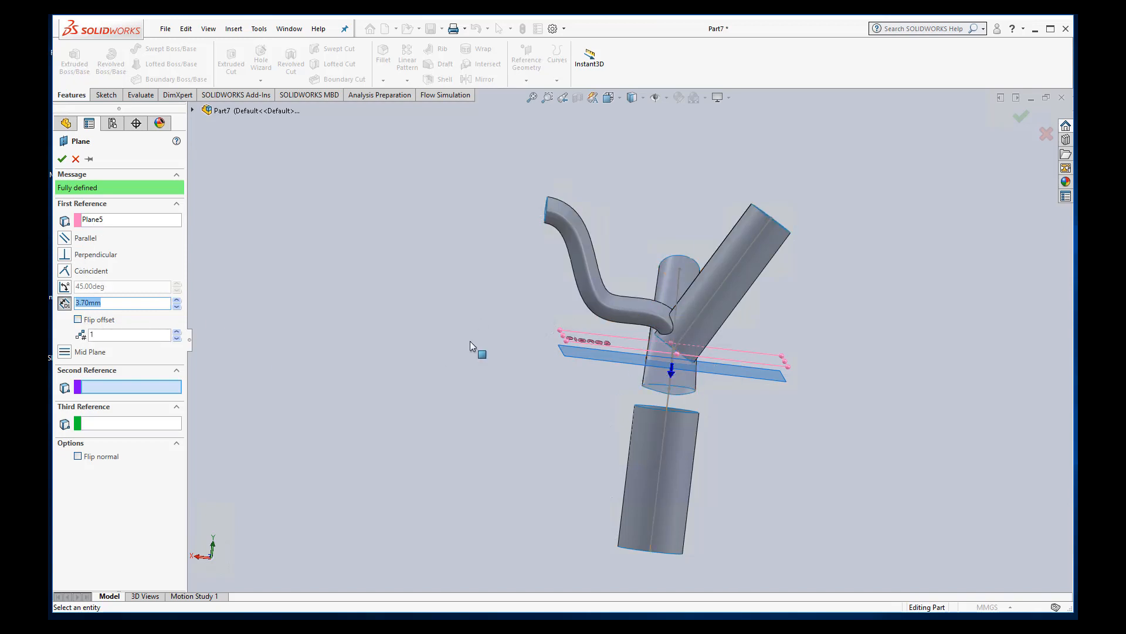
left_click(77, 319)
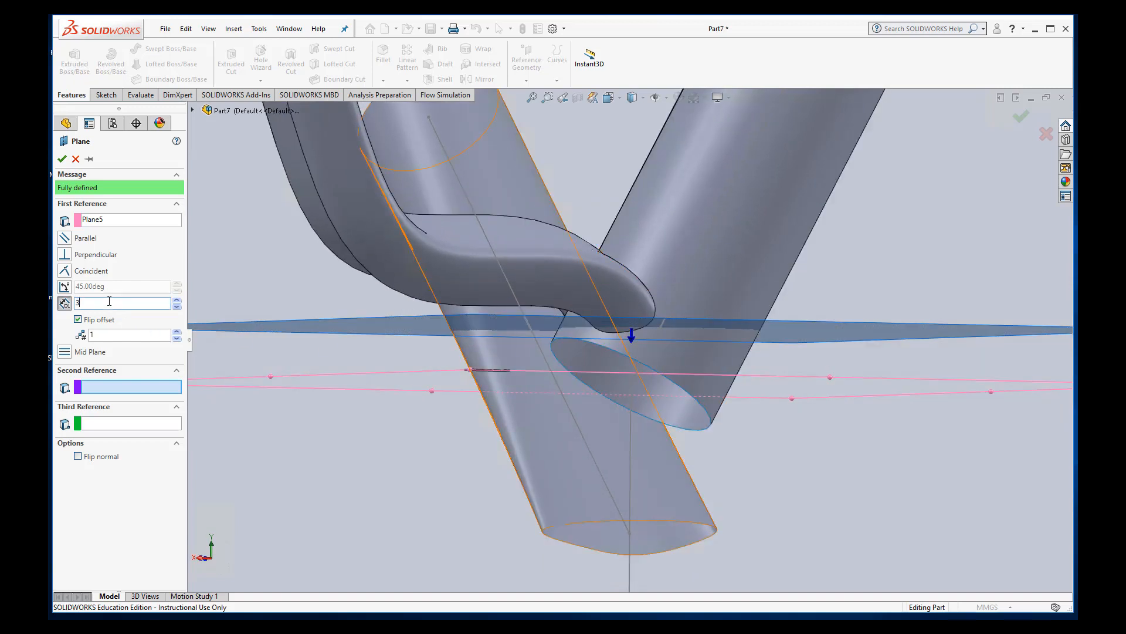
type("3.50mm")
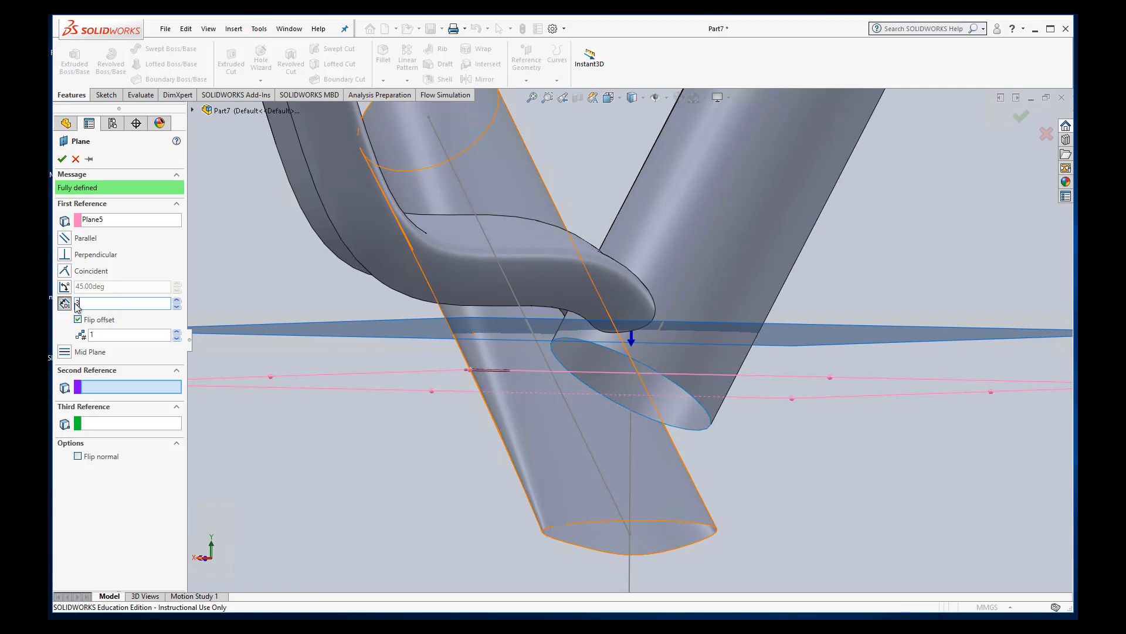
type("3.00mm")
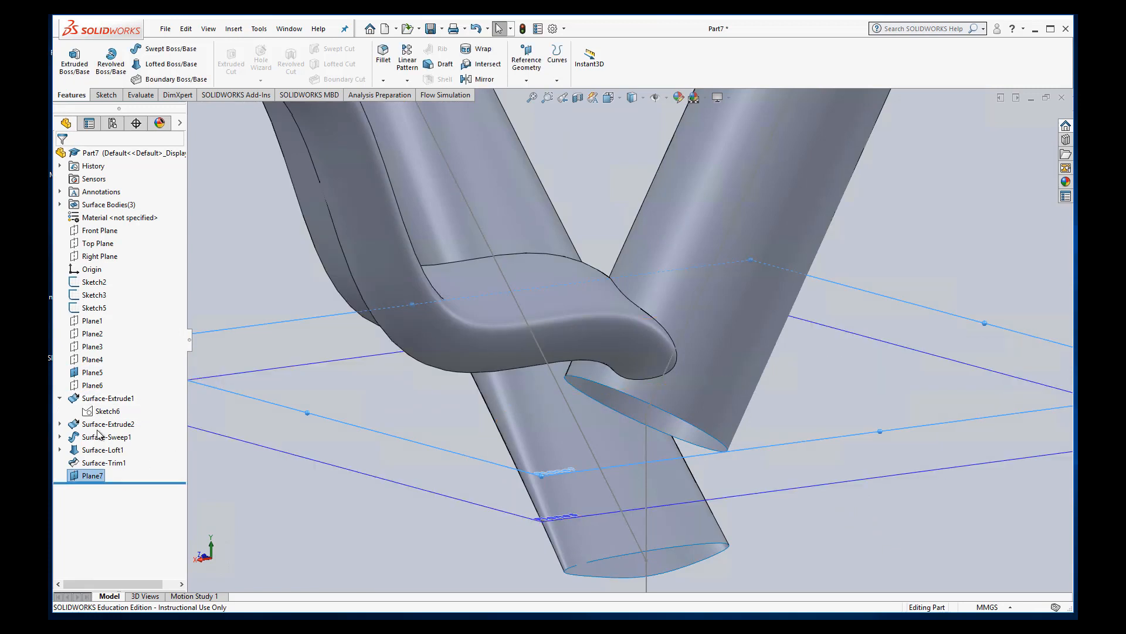
Step: Make Surface-Trim2, a standard trim at Plane7 keeping the upper surface pieces
right_click(92, 372)
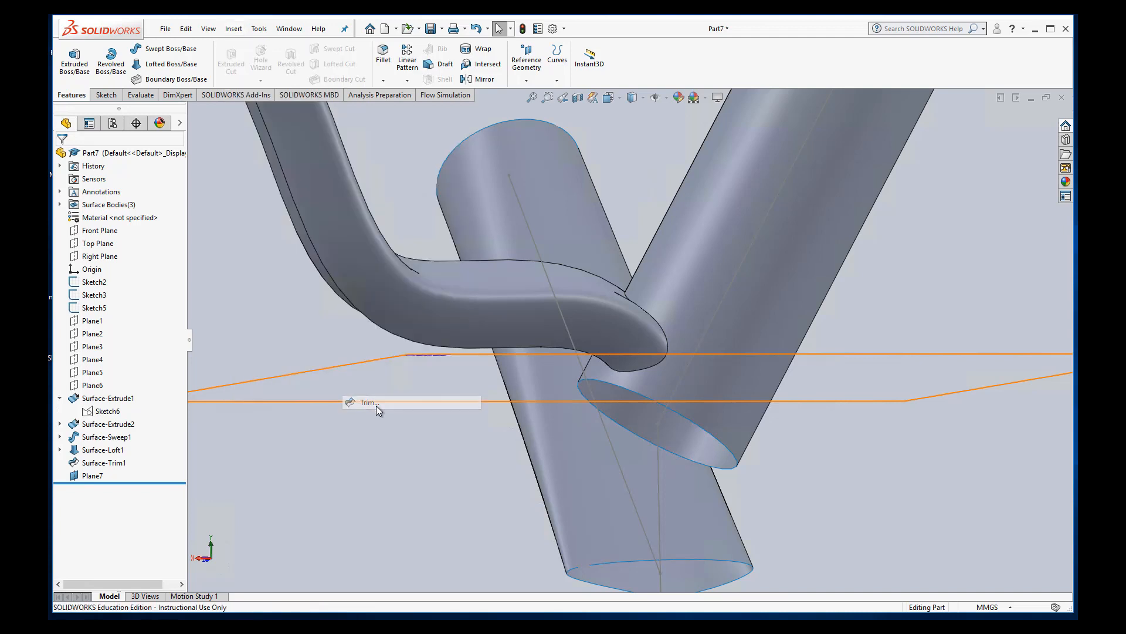
left_click(369, 403)
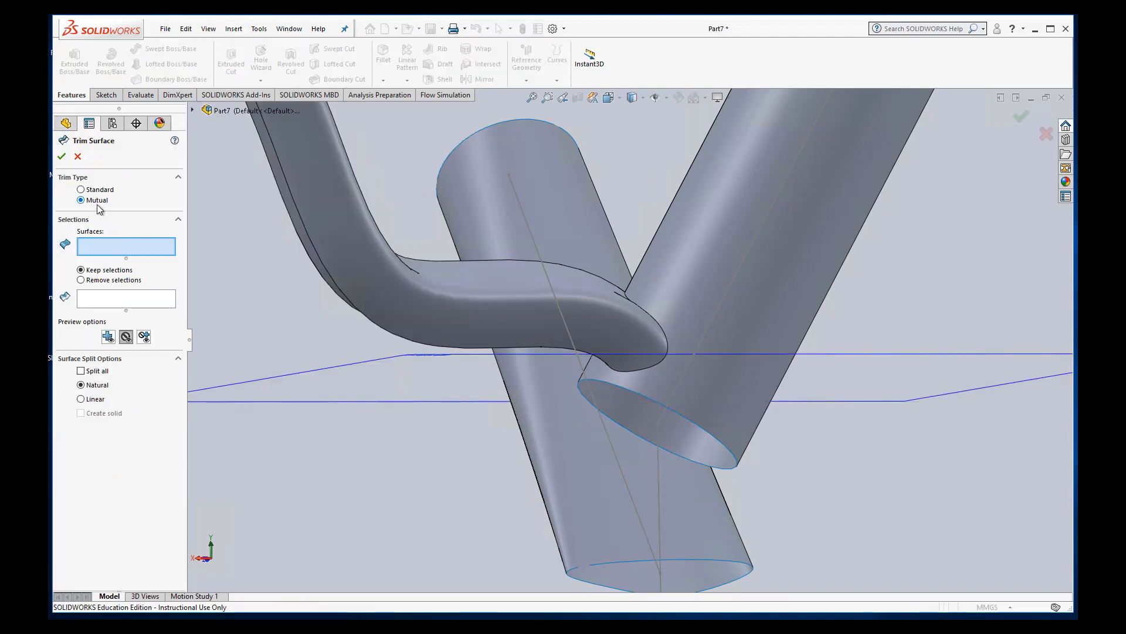
left_click(80, 189)
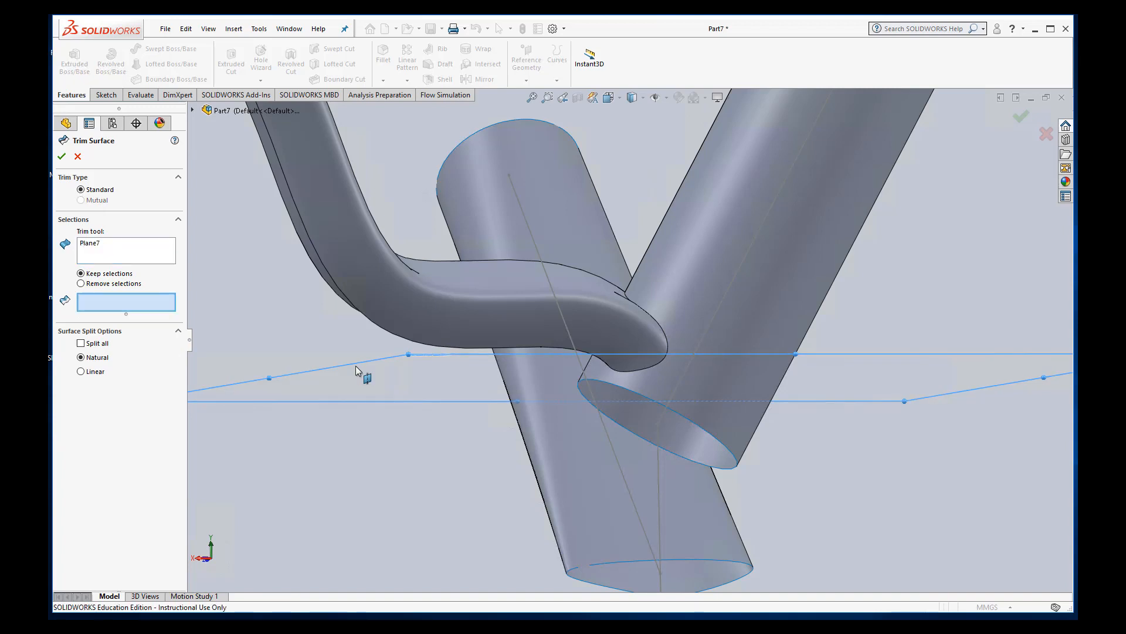
mouse_move(112, 300)
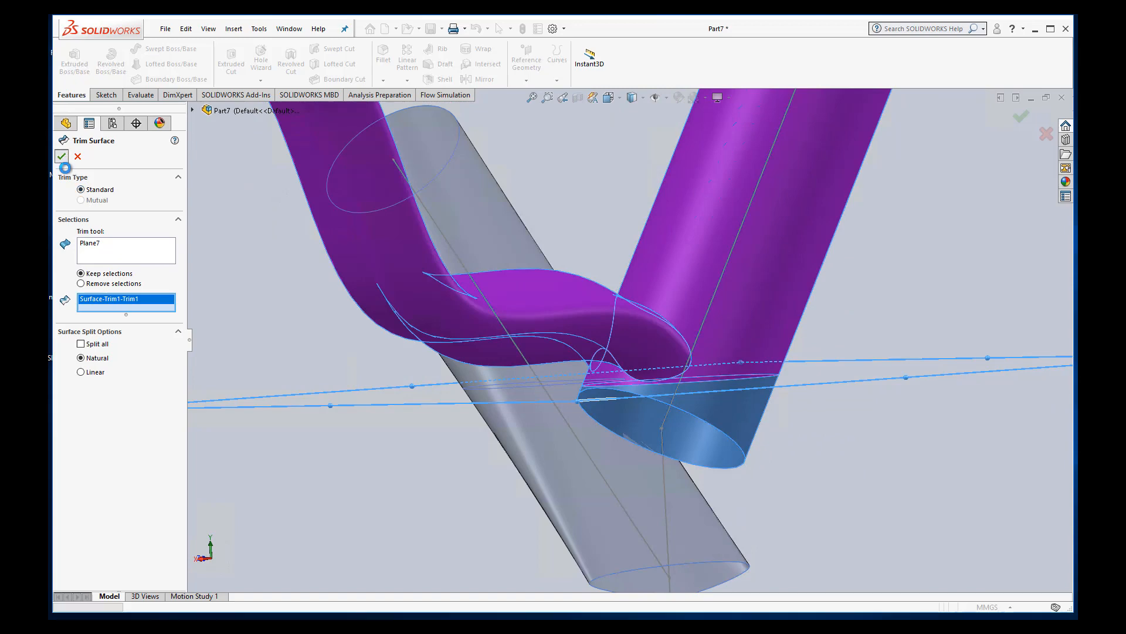
left_click(62, 156)
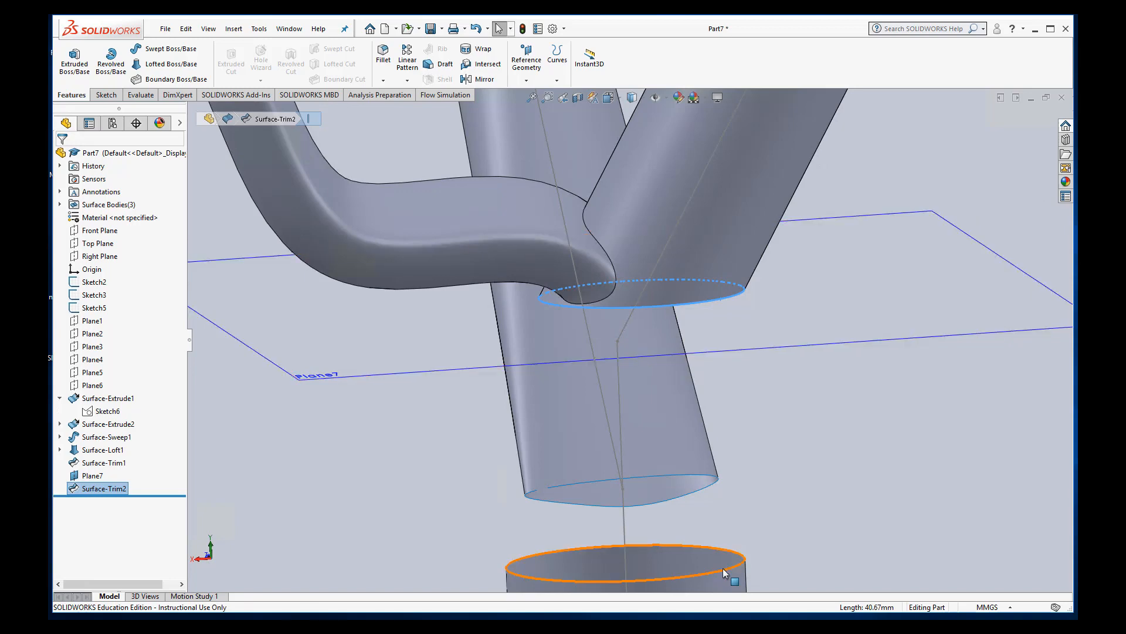
left_click(109, 398)
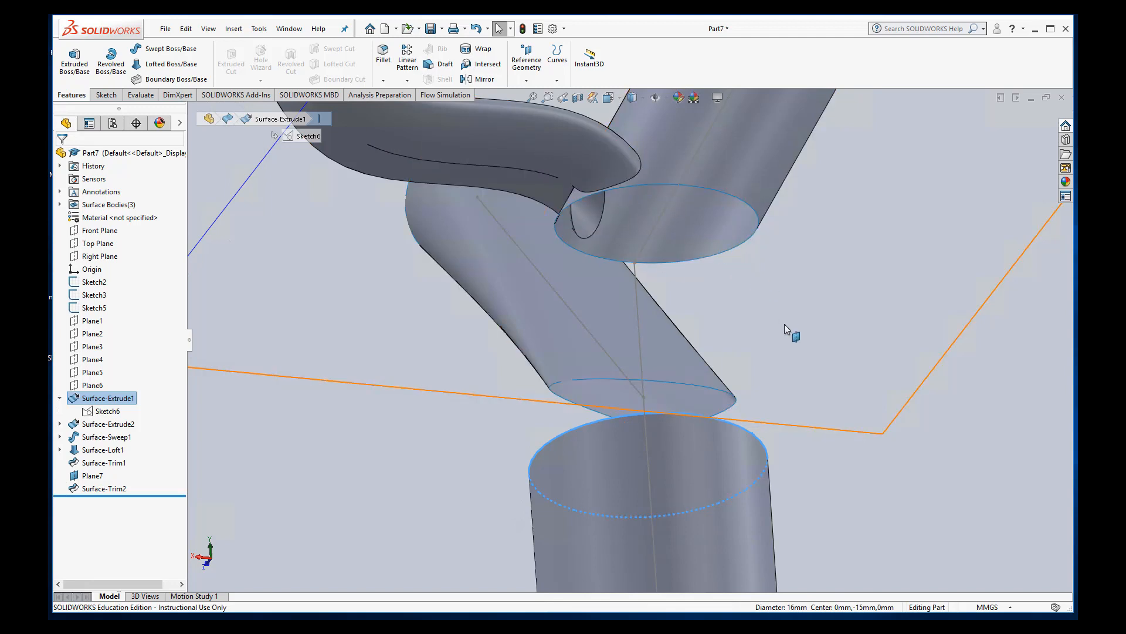
left_click(93, 475)
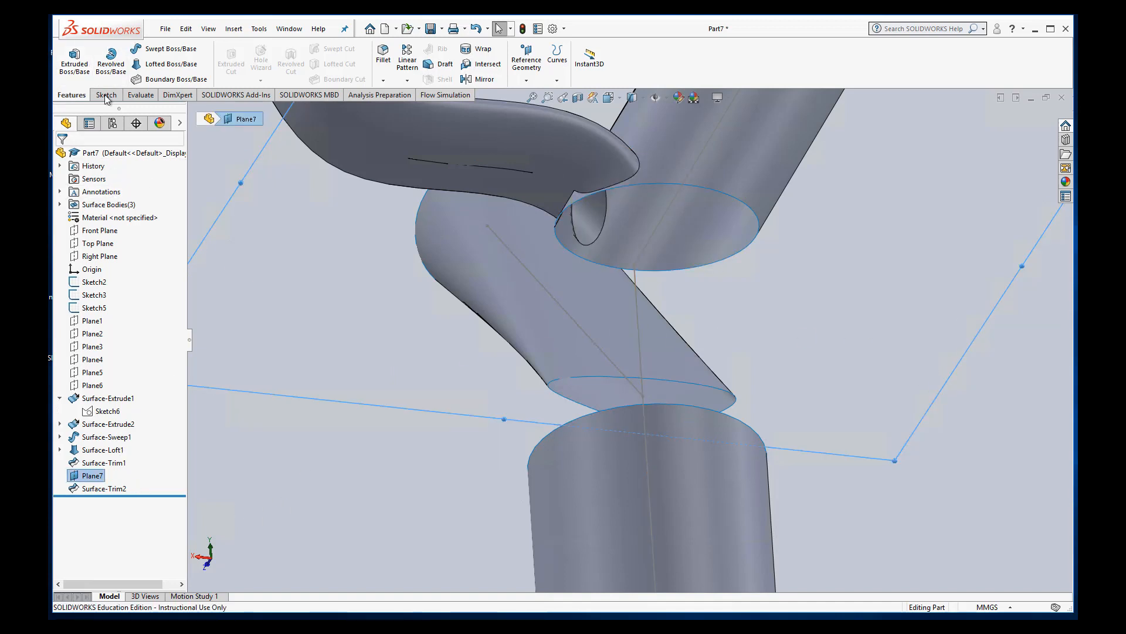
Step: Create Sketch11 on Plane7 by converting the trimmed vessel's elliptical opening edge
left_click(104, 95)
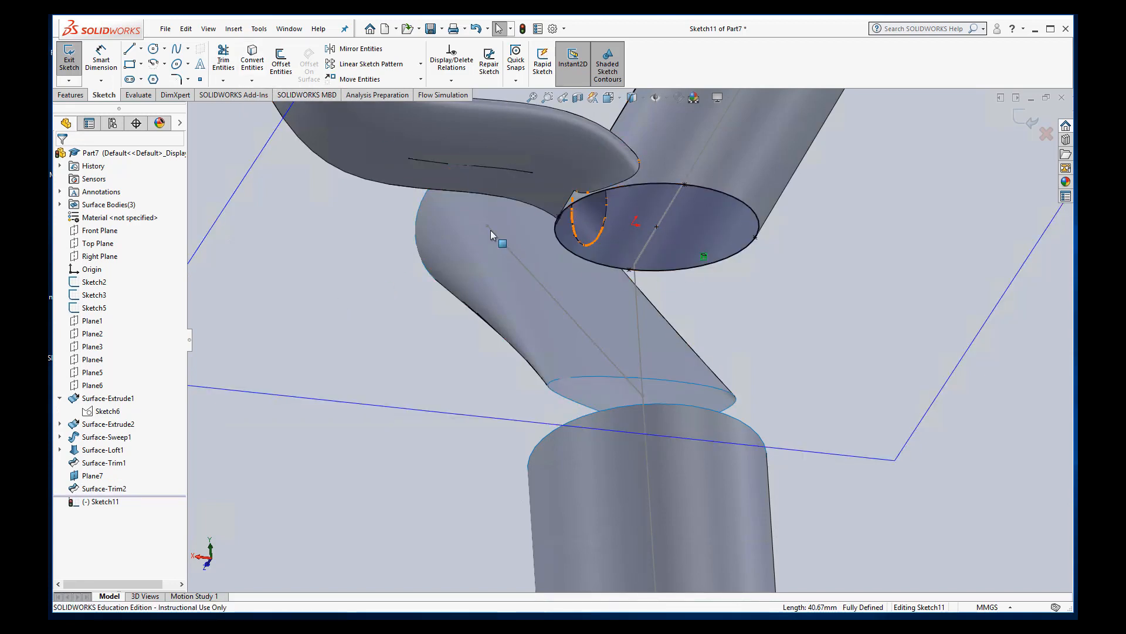
left_click(68, 59)
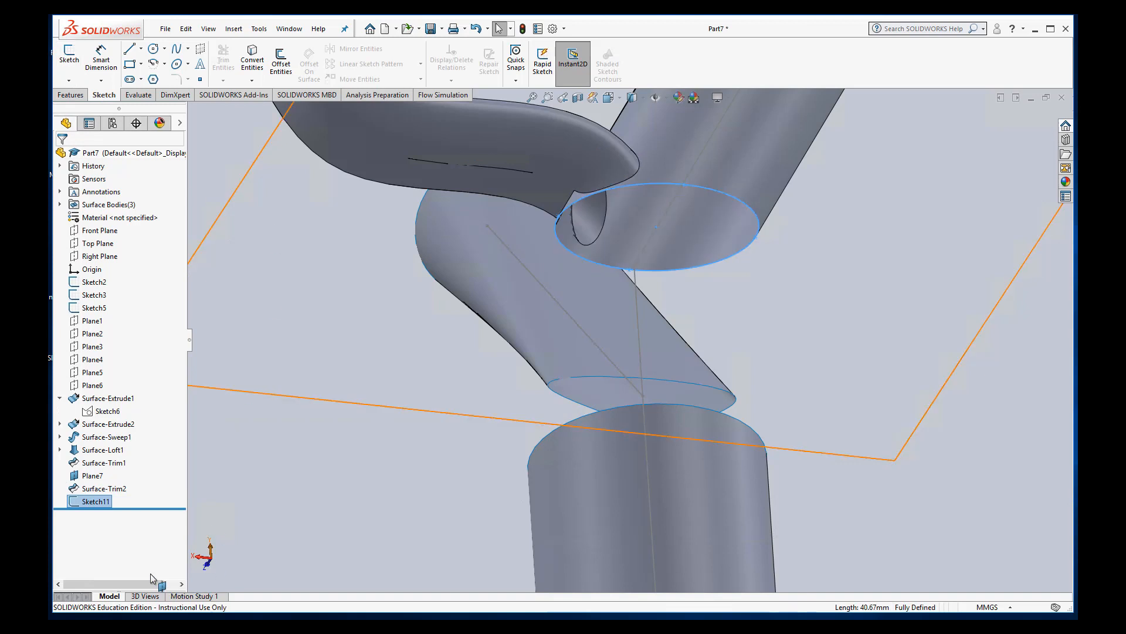
left_click(92, 475)
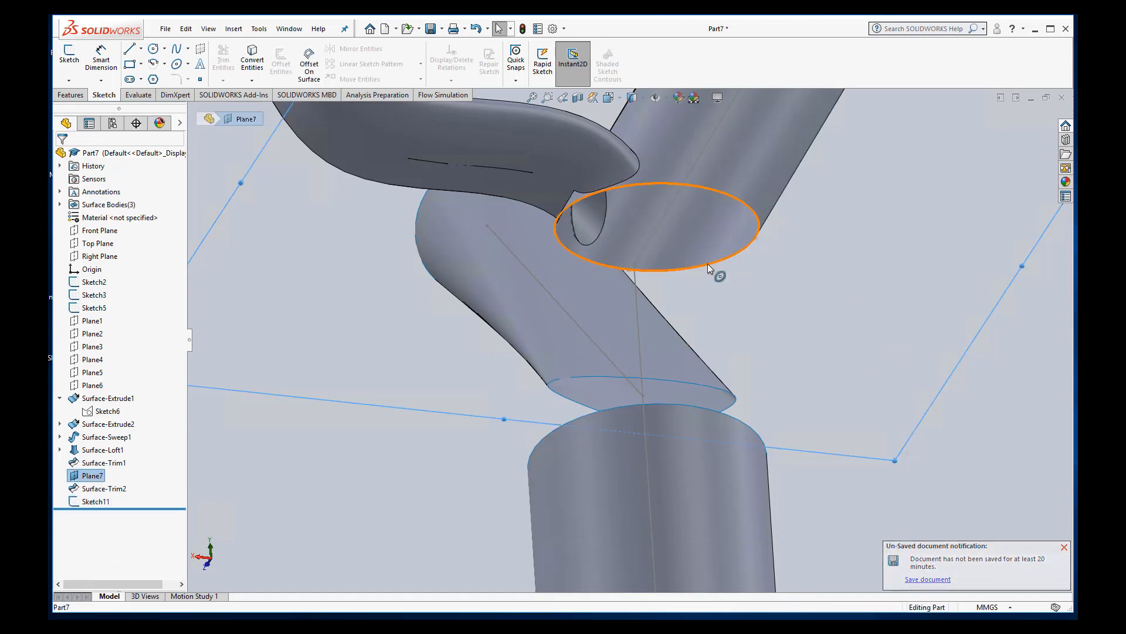
left_click(1063, 547)
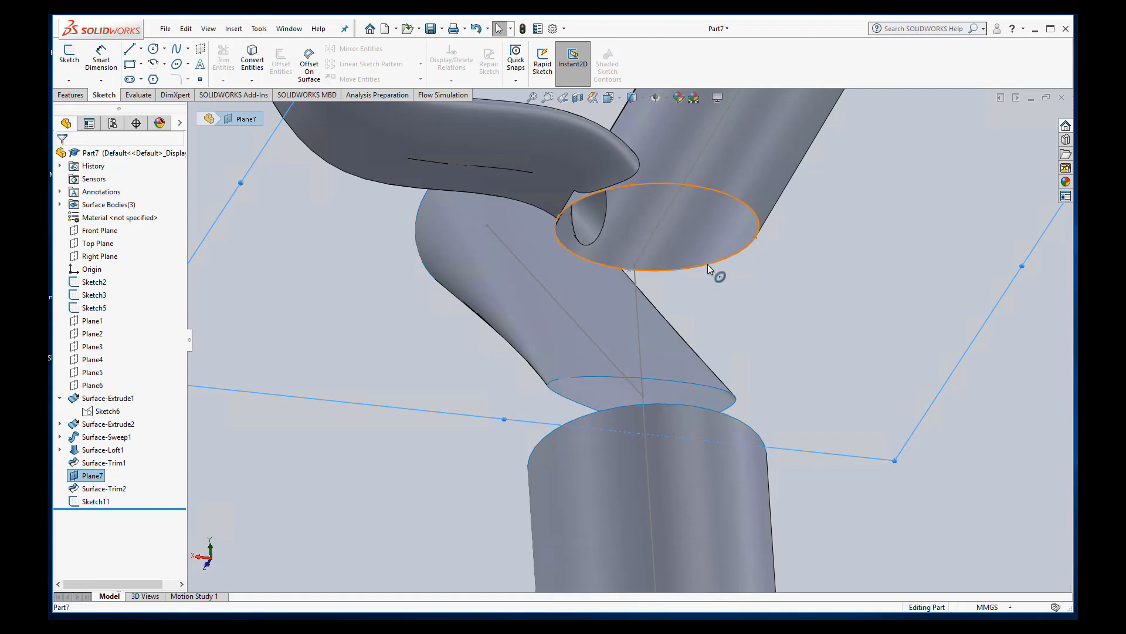
mouse_move(740, 206)
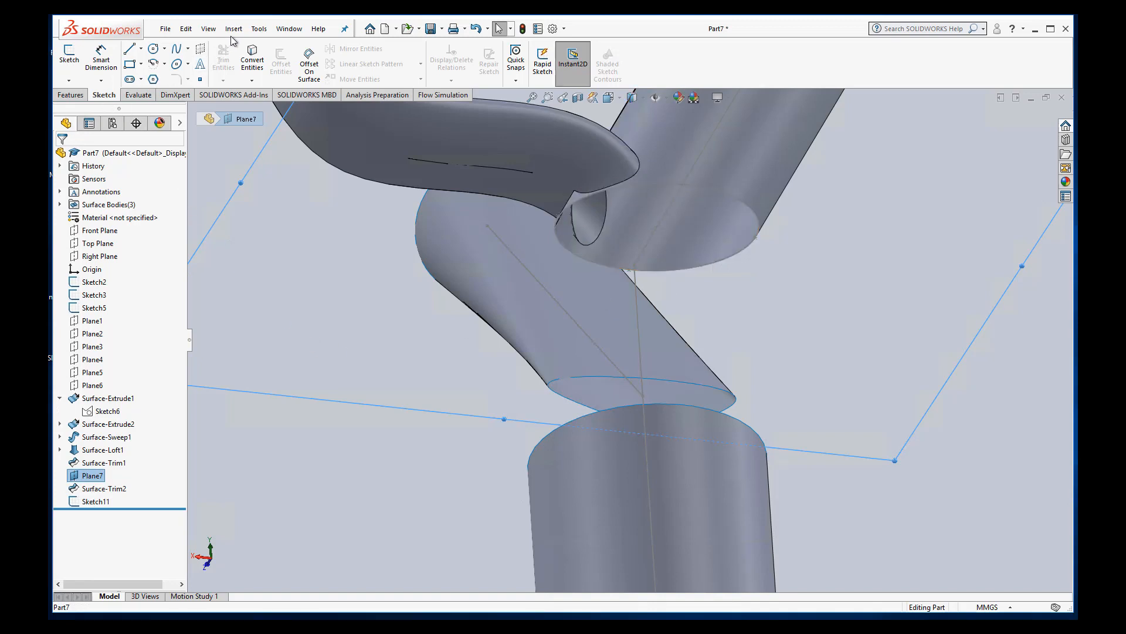
Step: Loft a surface from the lower cylinder's top rim to the Sketch11 opening
left_click(233, 29)
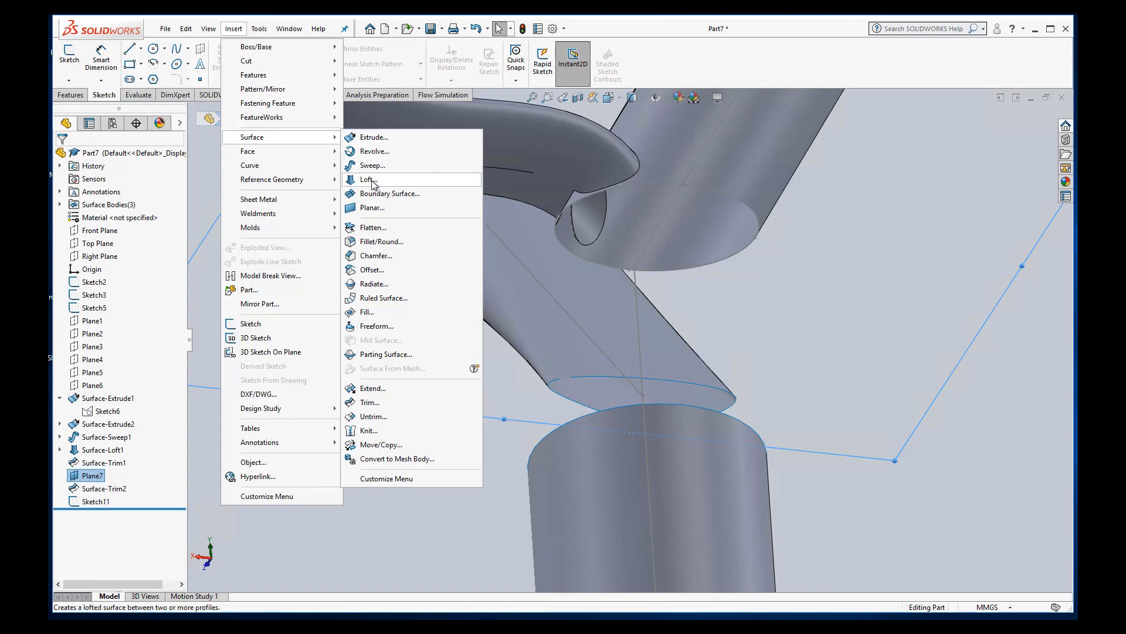
left_click(368, 179)
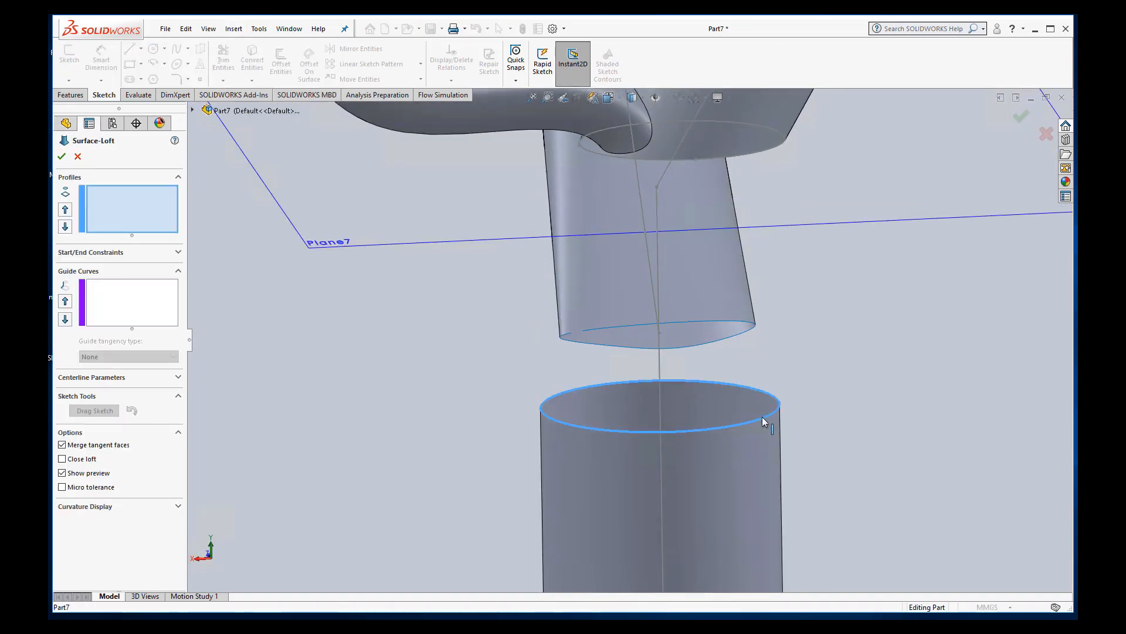
left_click(780, 137)
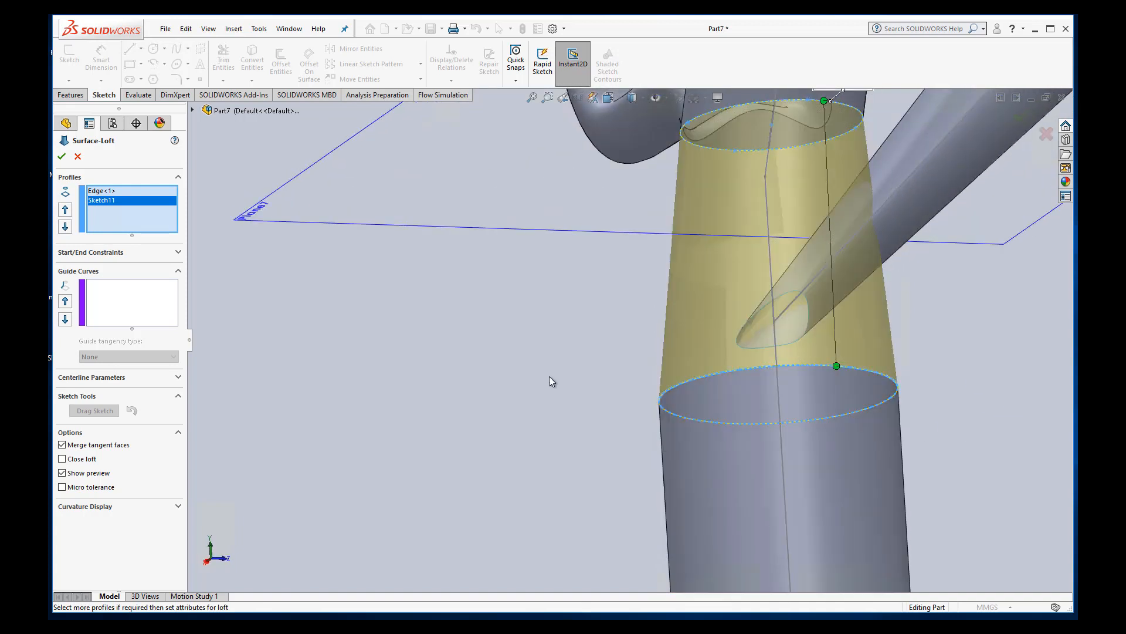
left_click(62, 156)
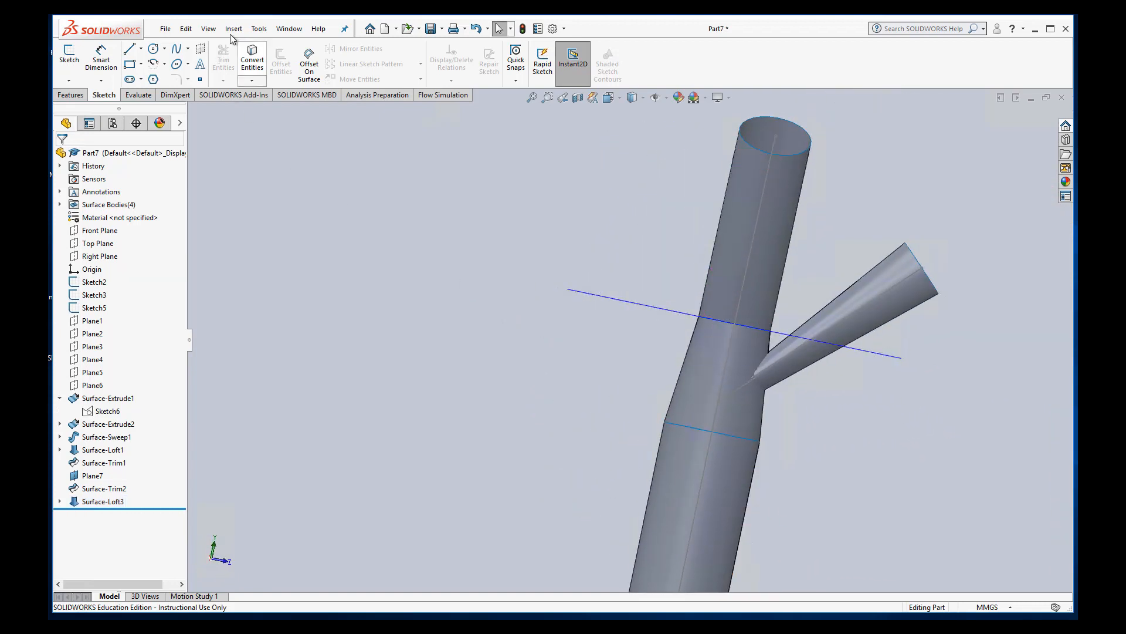
Step: Mutually trim Surface-Loft1 and Surface-Loft3, keeping the pieces that open the vessels
left_click(233, 28)
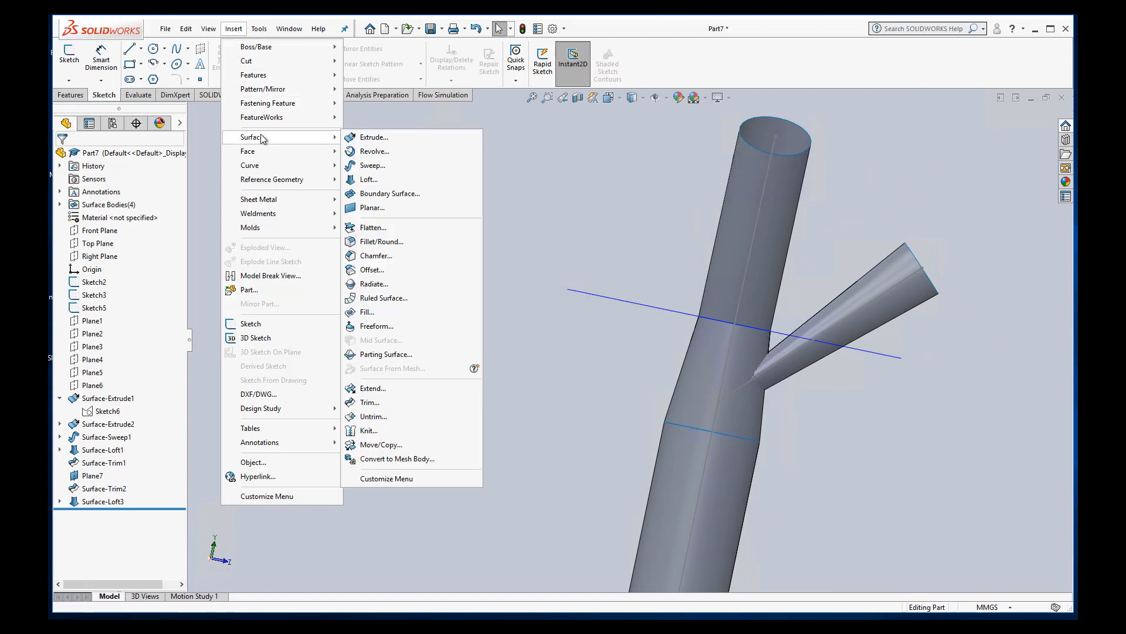
mouse_move(371, 401)
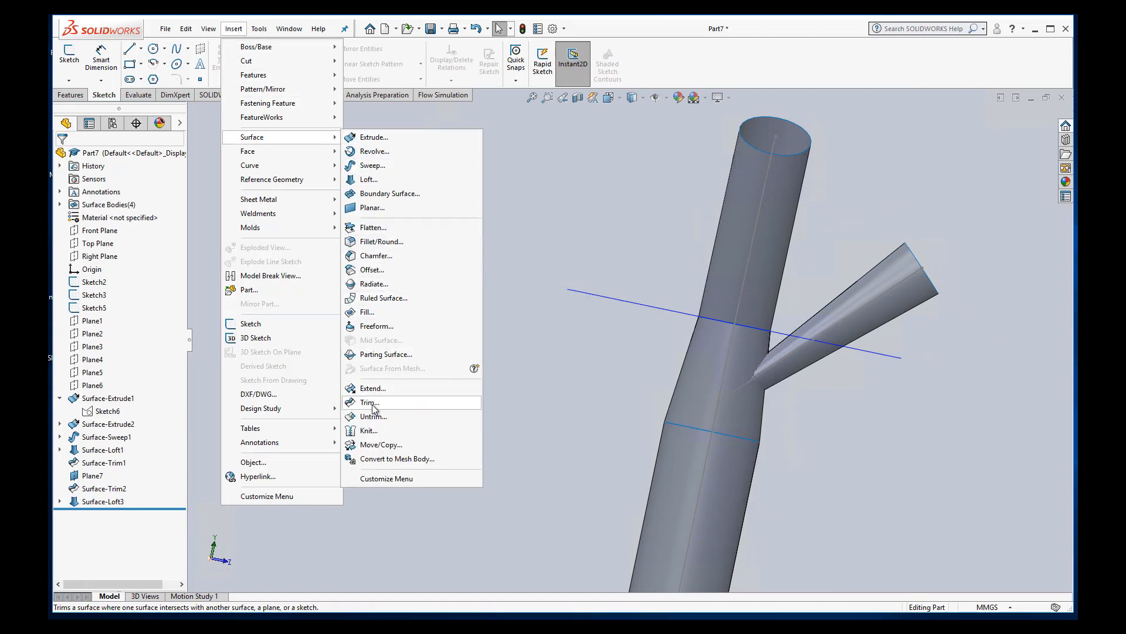
left_click(370, 402)
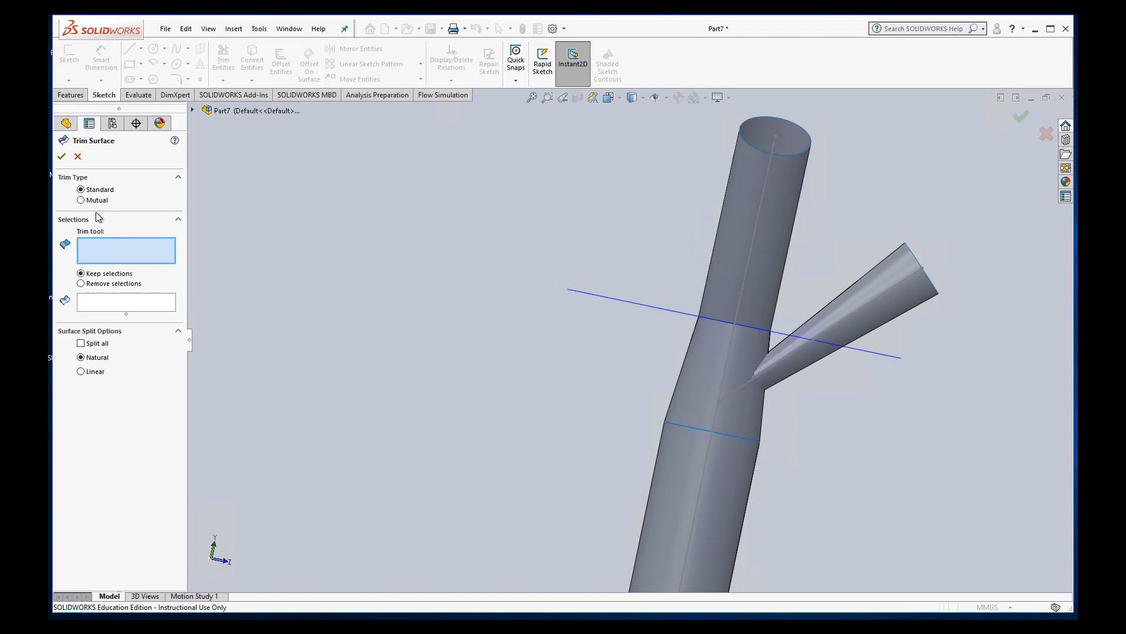
left_click(81, 199)
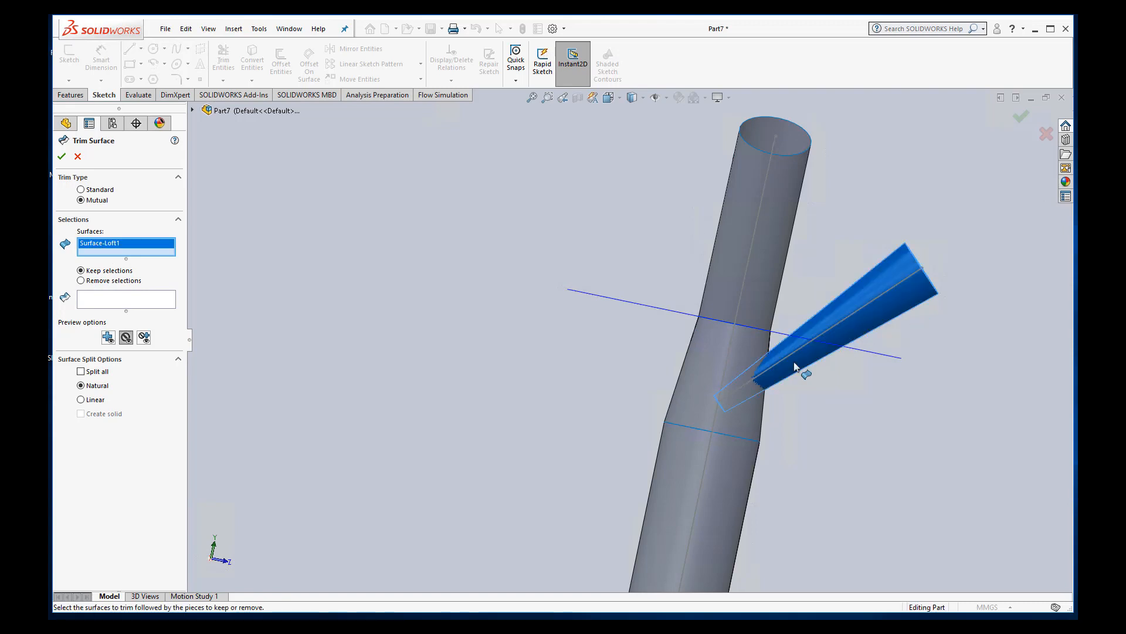
left_click(711, 345)
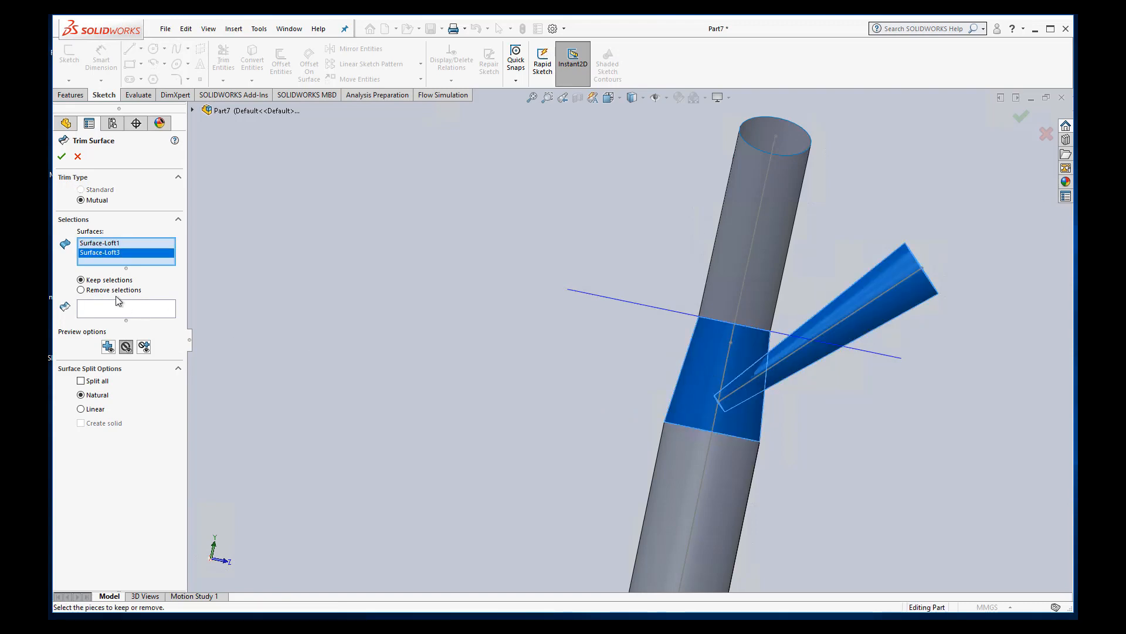
left_click(126, 308)
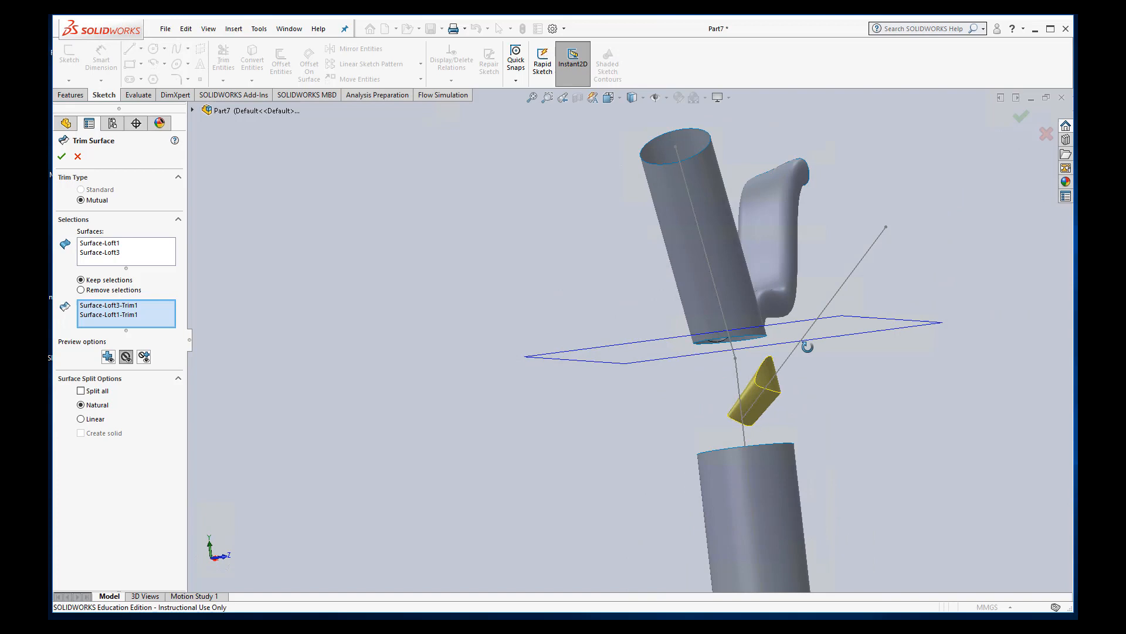
left_click(62, 156)
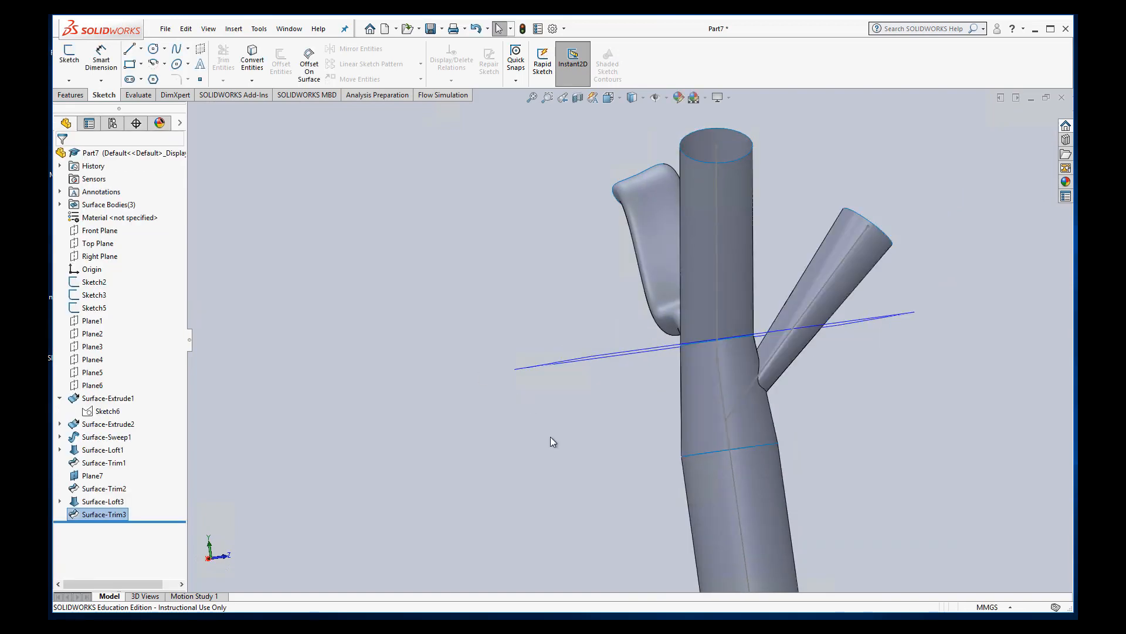